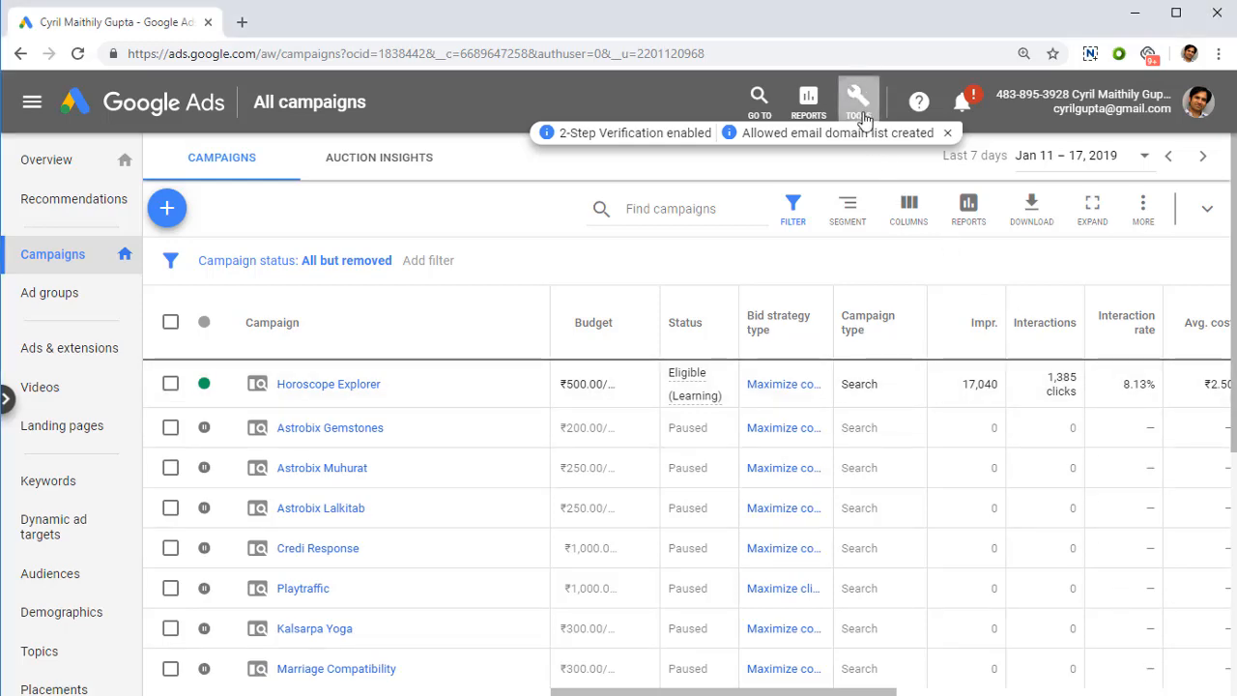
Start a new keyword search in Keyword Planner for 'funny cat'
click(859, 100)
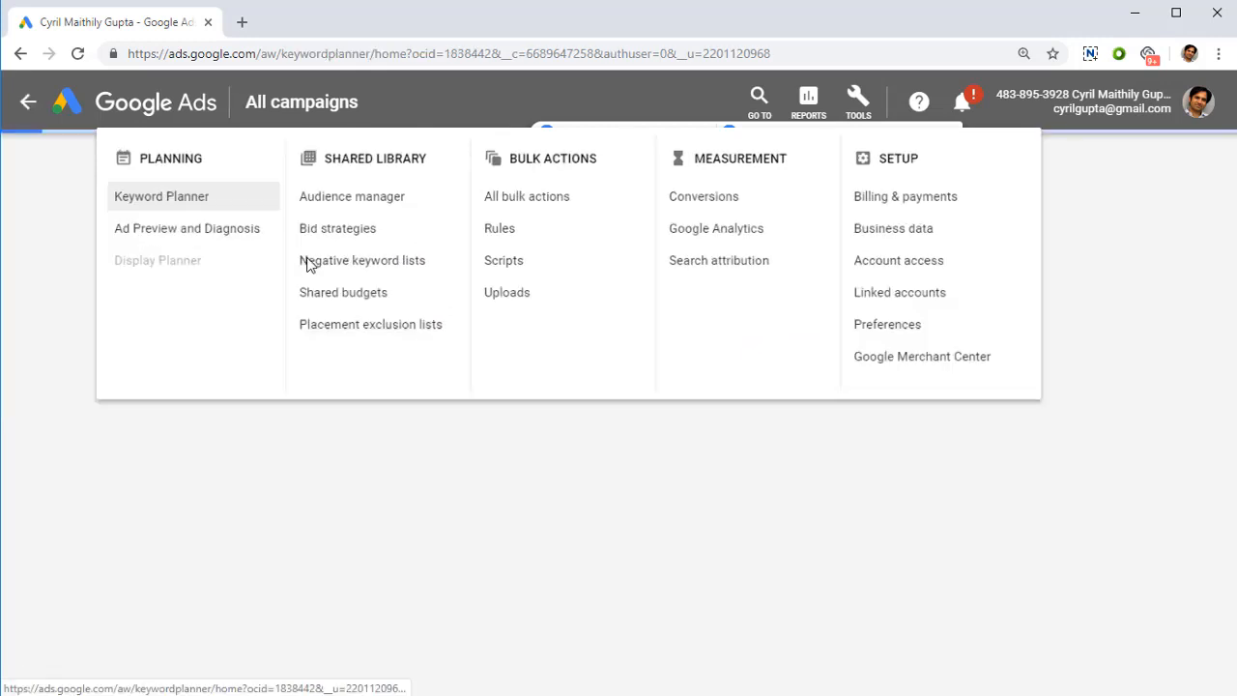
click(162, 198)
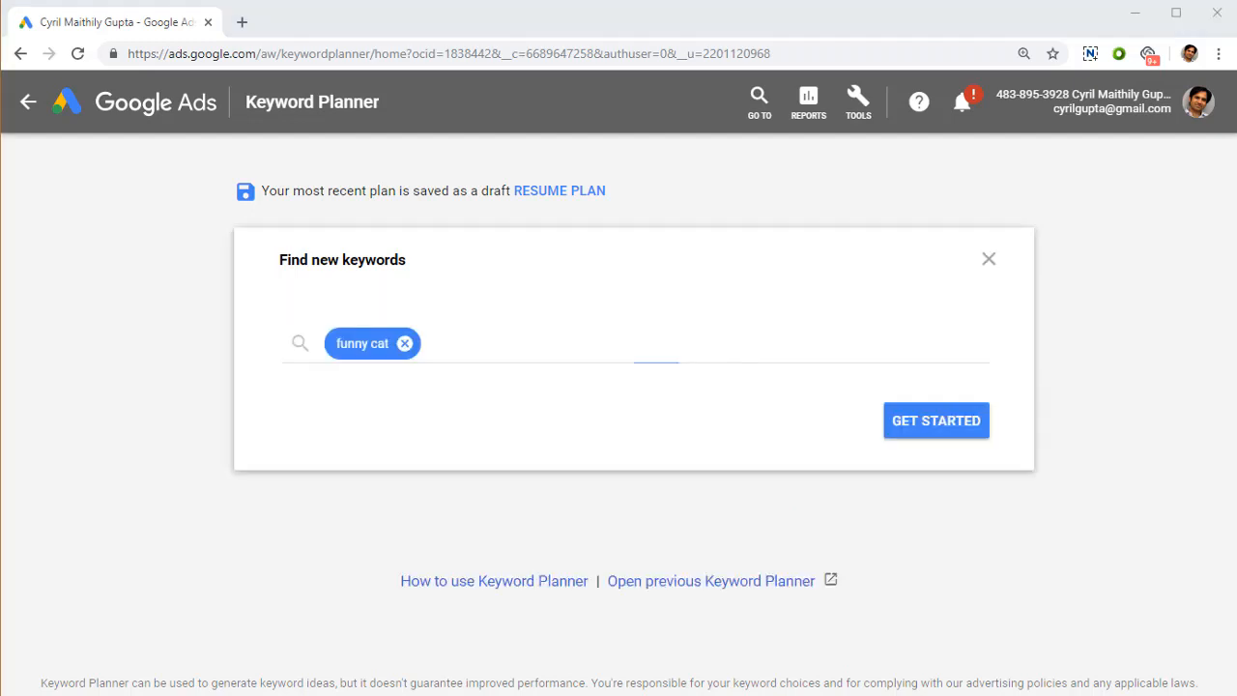
click(936, 419)
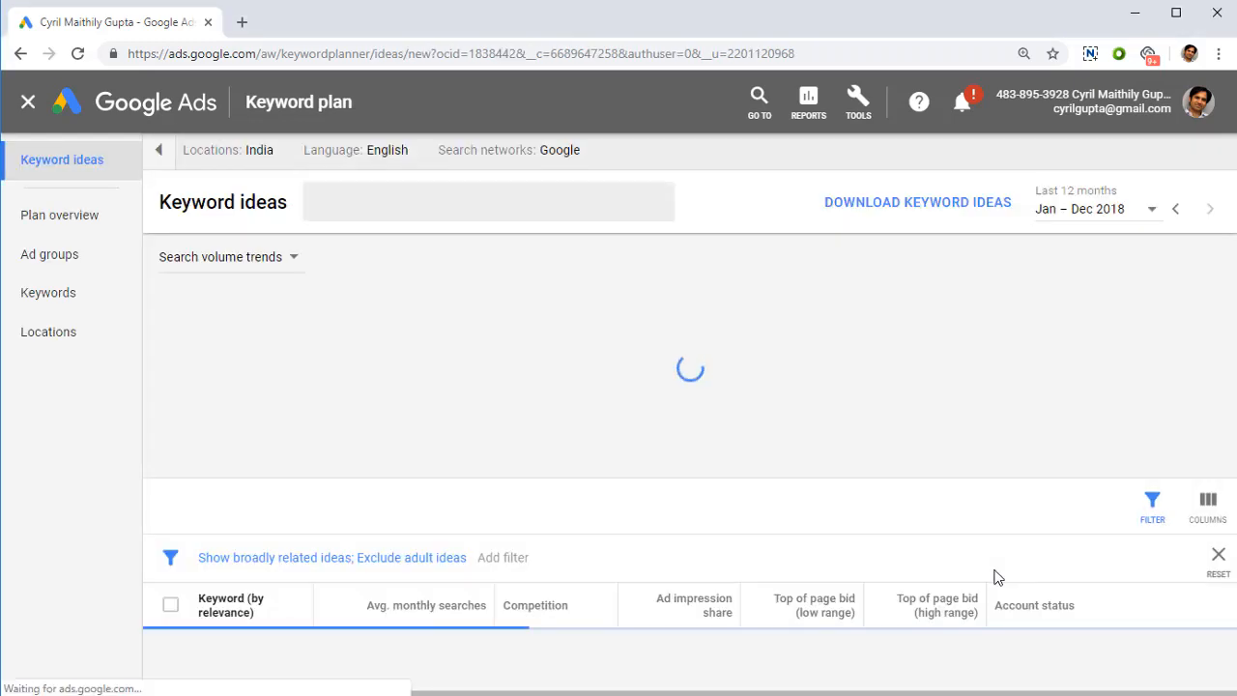
text(funny cat)
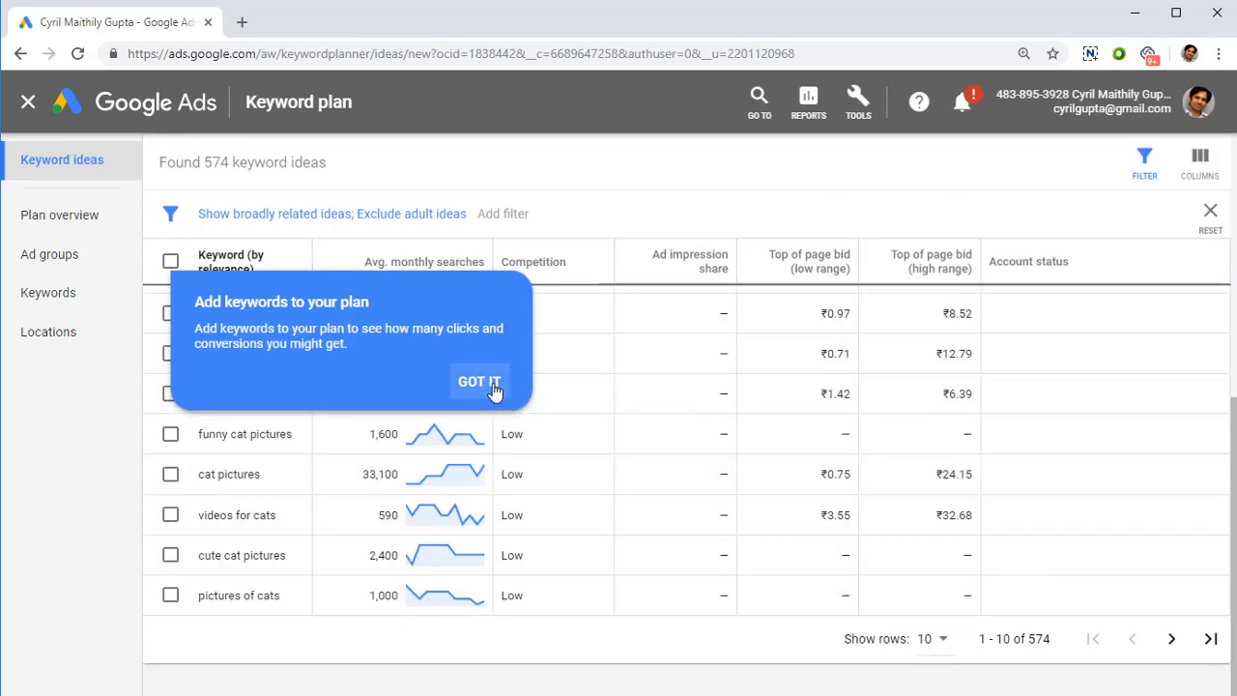
Dismiss the tip and select all 574 'funny cat' keyword ideas in the table
click(479, 382)
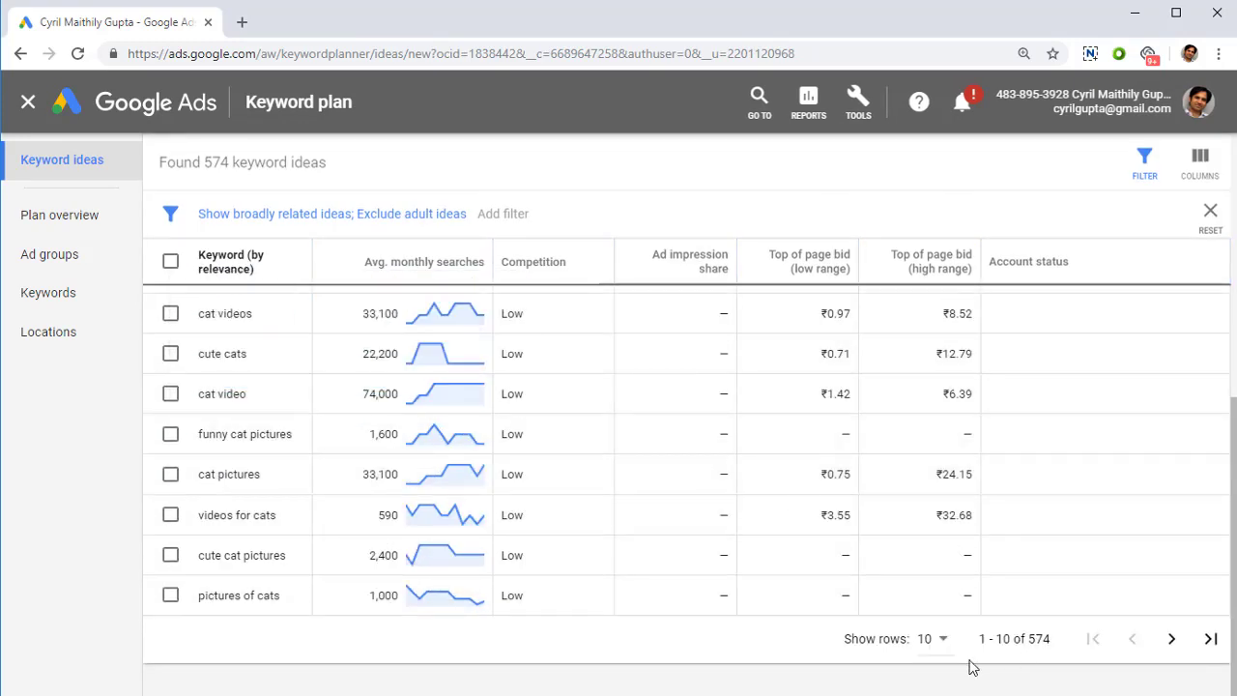
mouse_move(911, 609)
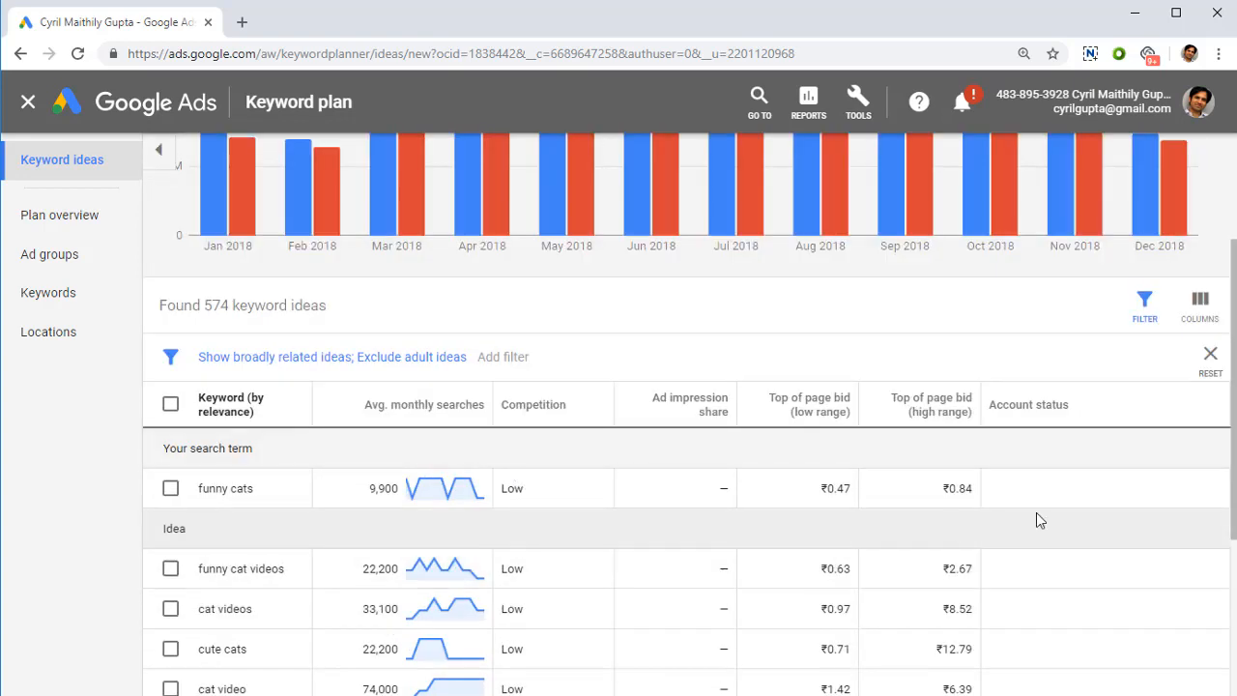
mouse_move(1017, 567)
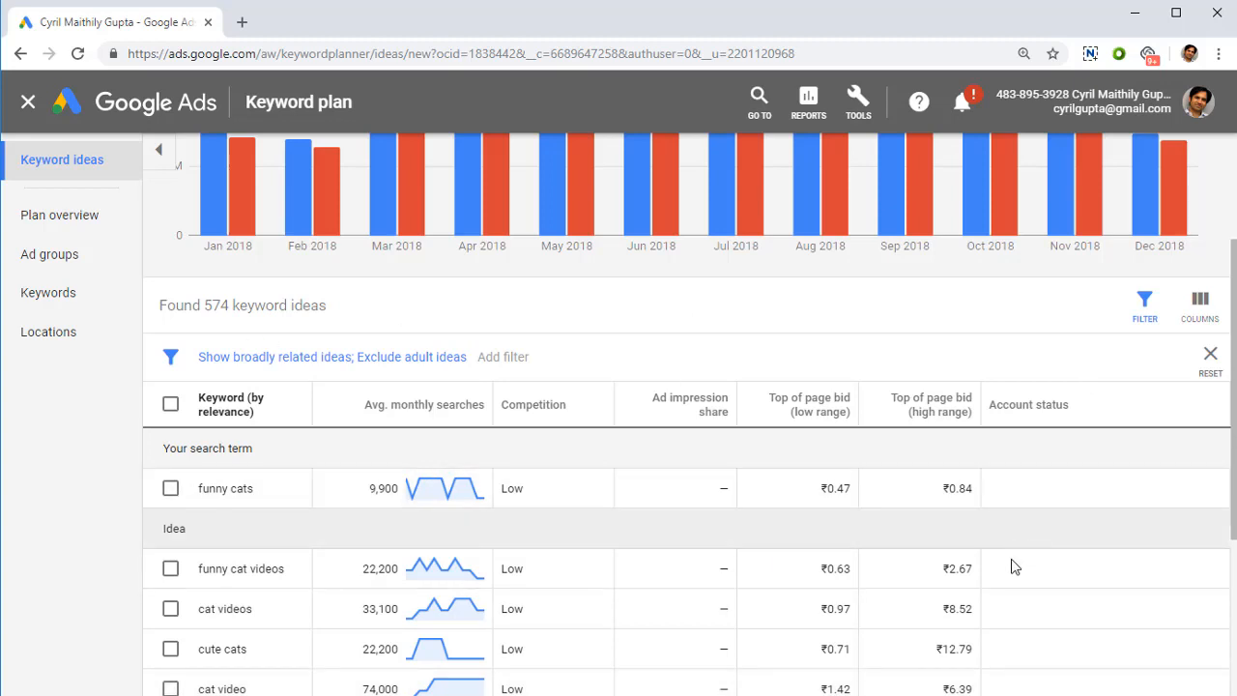
scroll(down, 3)
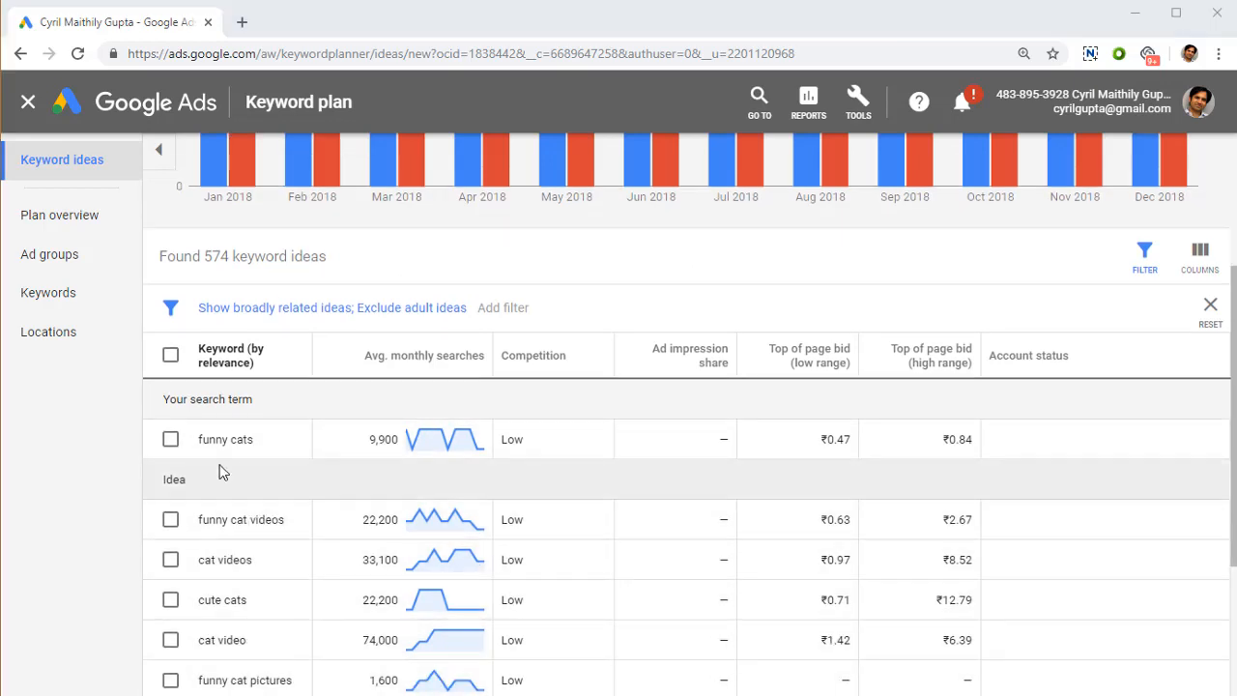
click(170, 354)
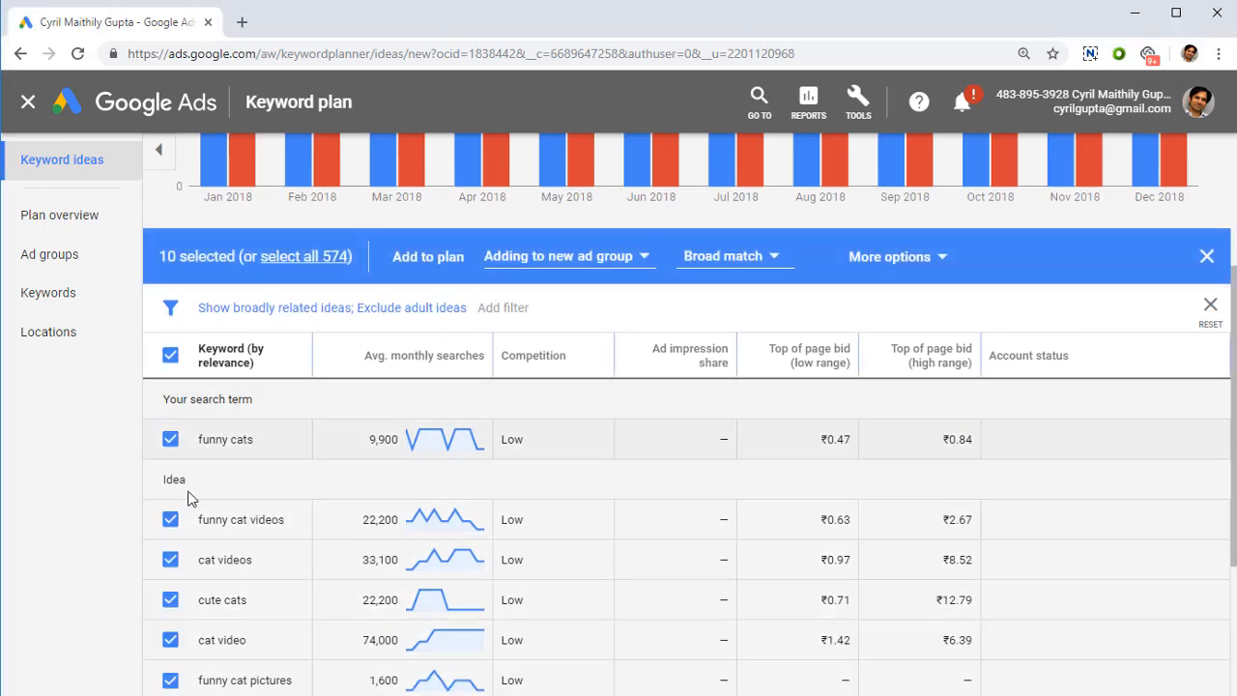
mouse_move(178, 391)
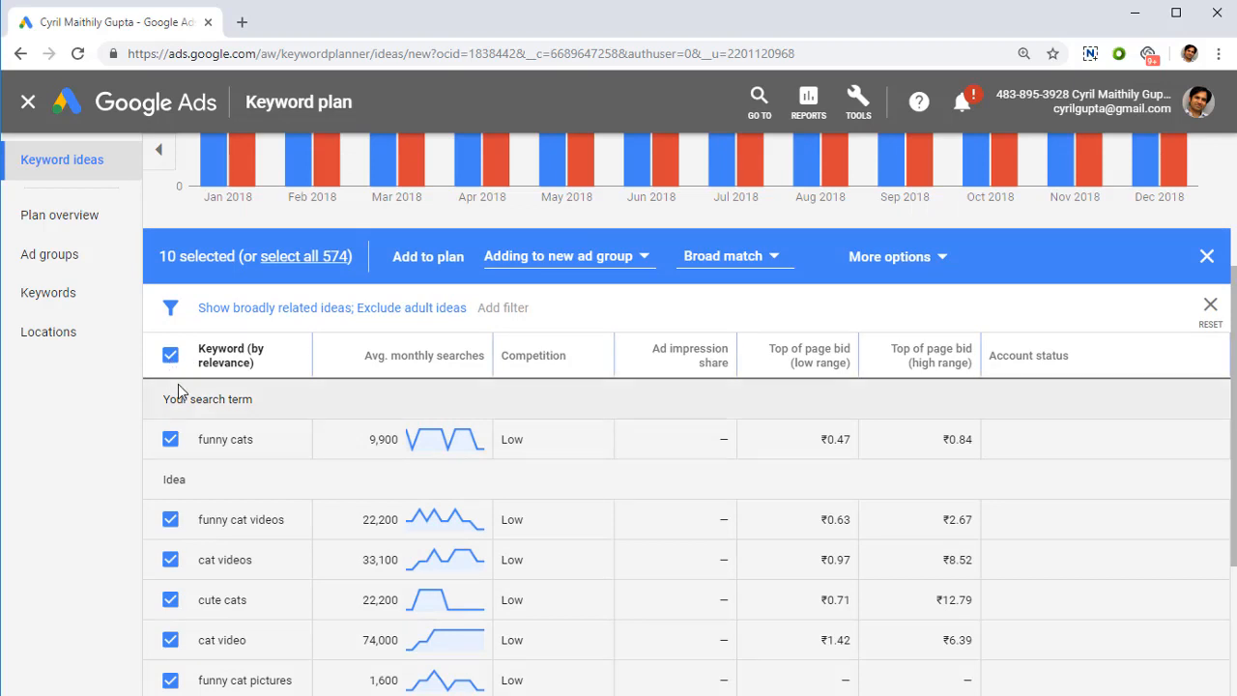
mouse_move(319, 261)
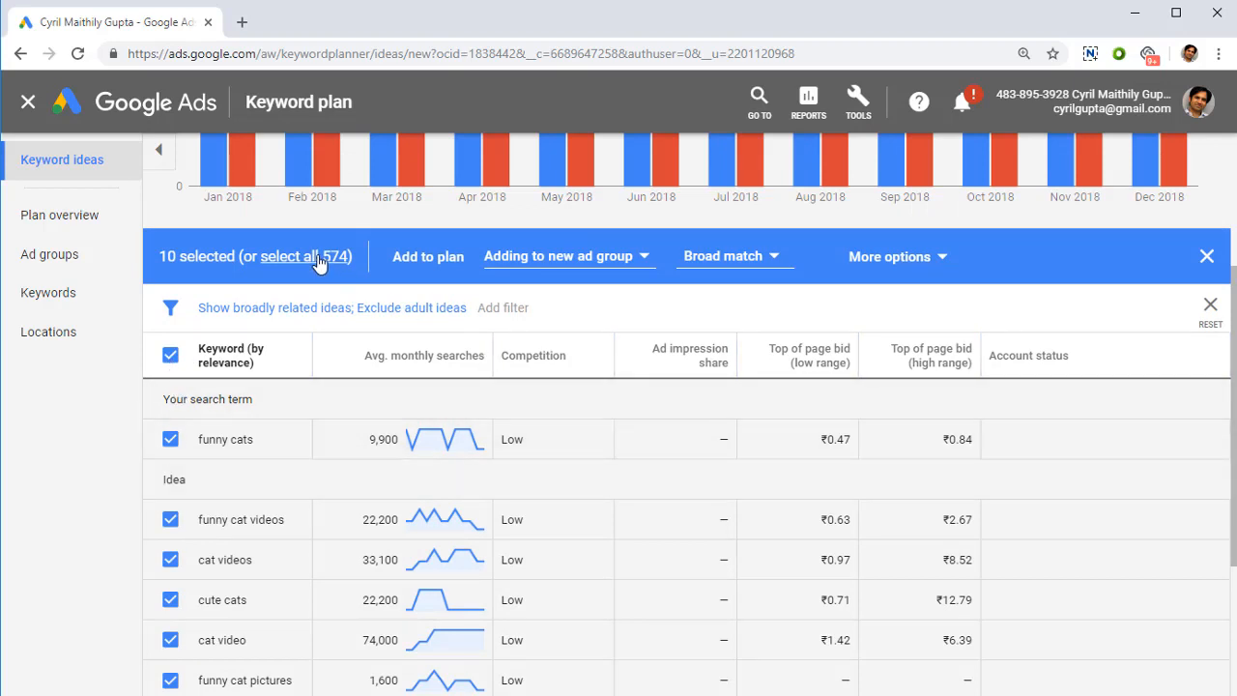
mouse_move(259, 285)
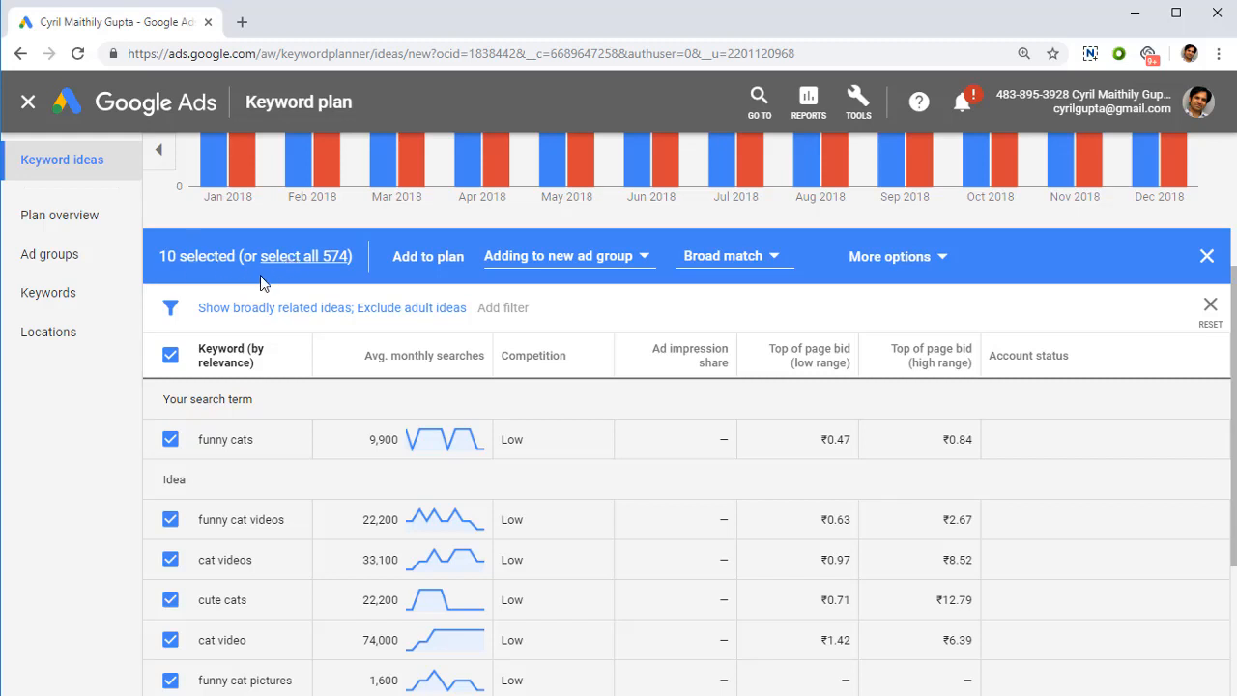
click(305, 256)
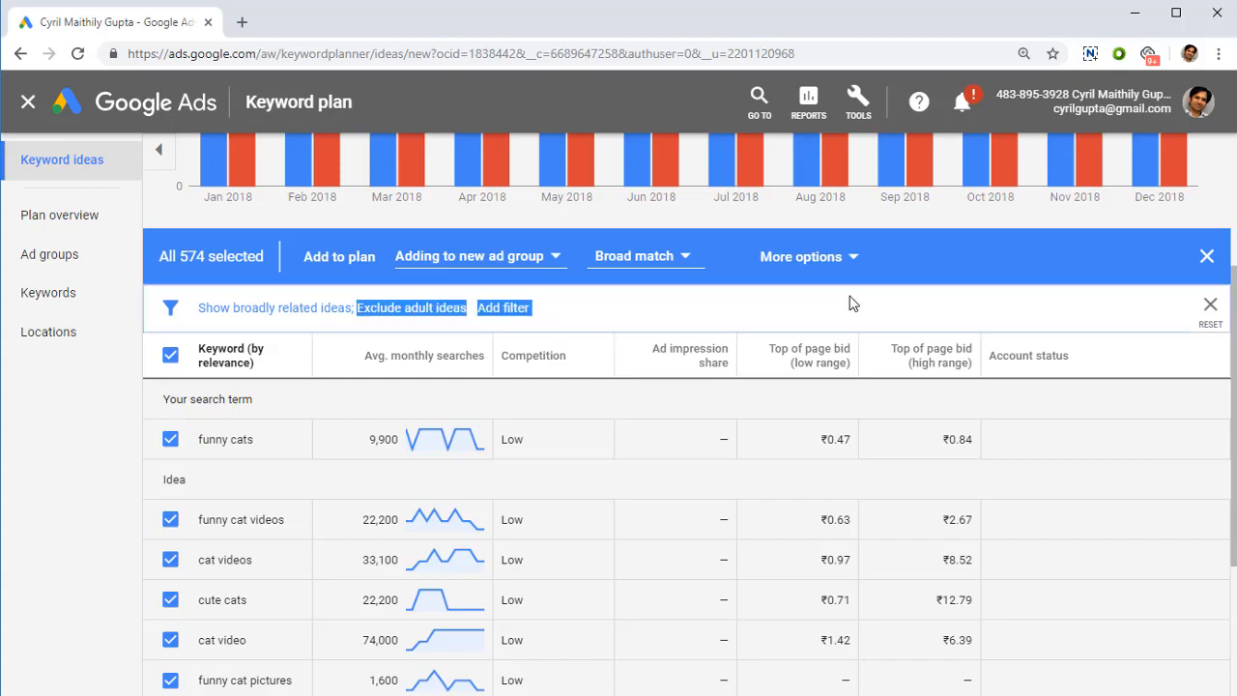
scroll(down, 3)
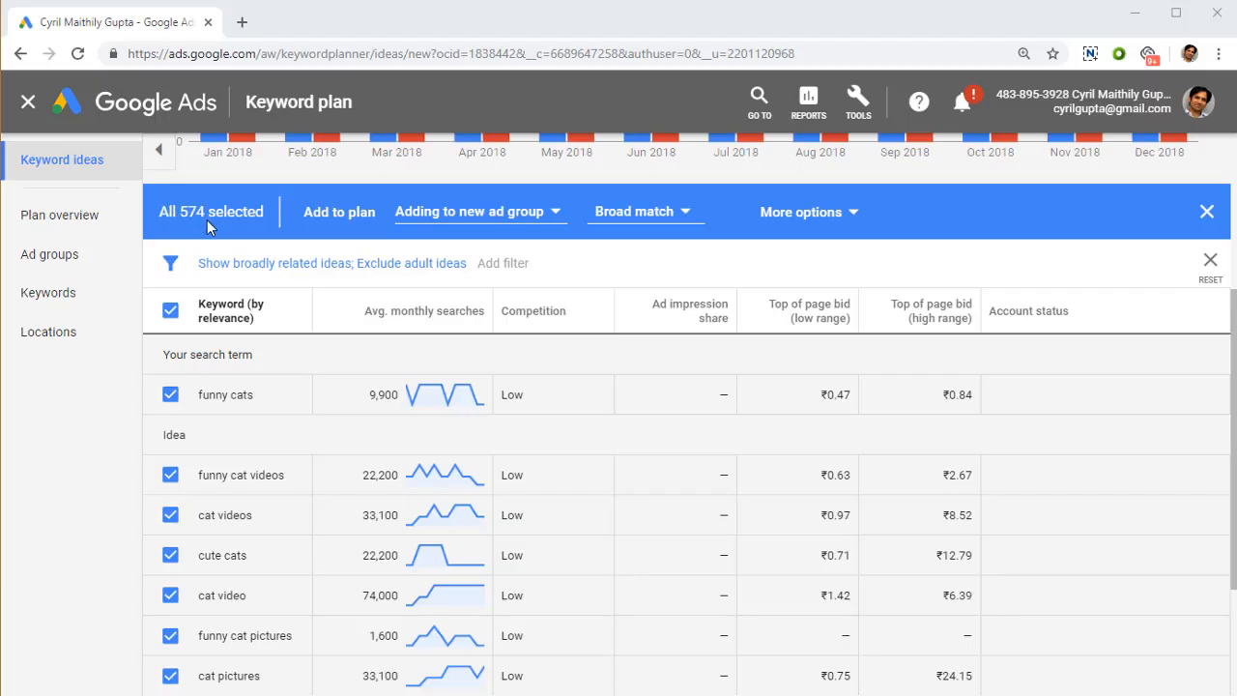
mouse_move(381, 549)
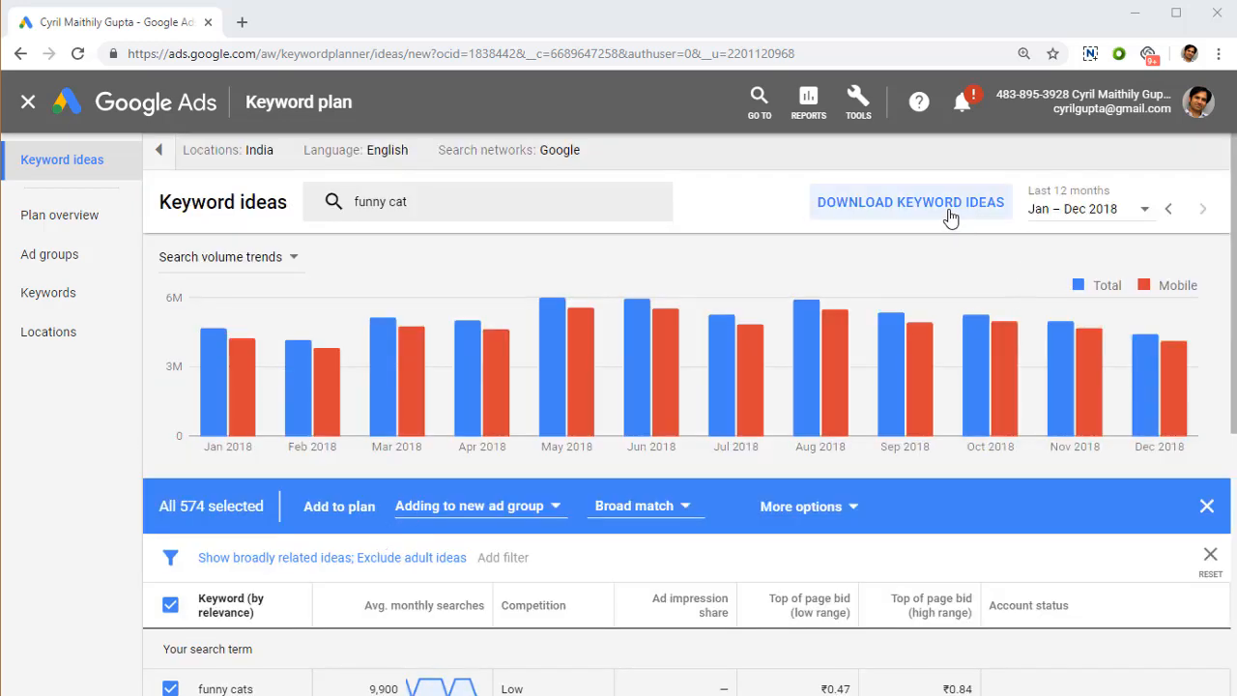
Download the selected keyword ideas as a report file
click(911, 203)
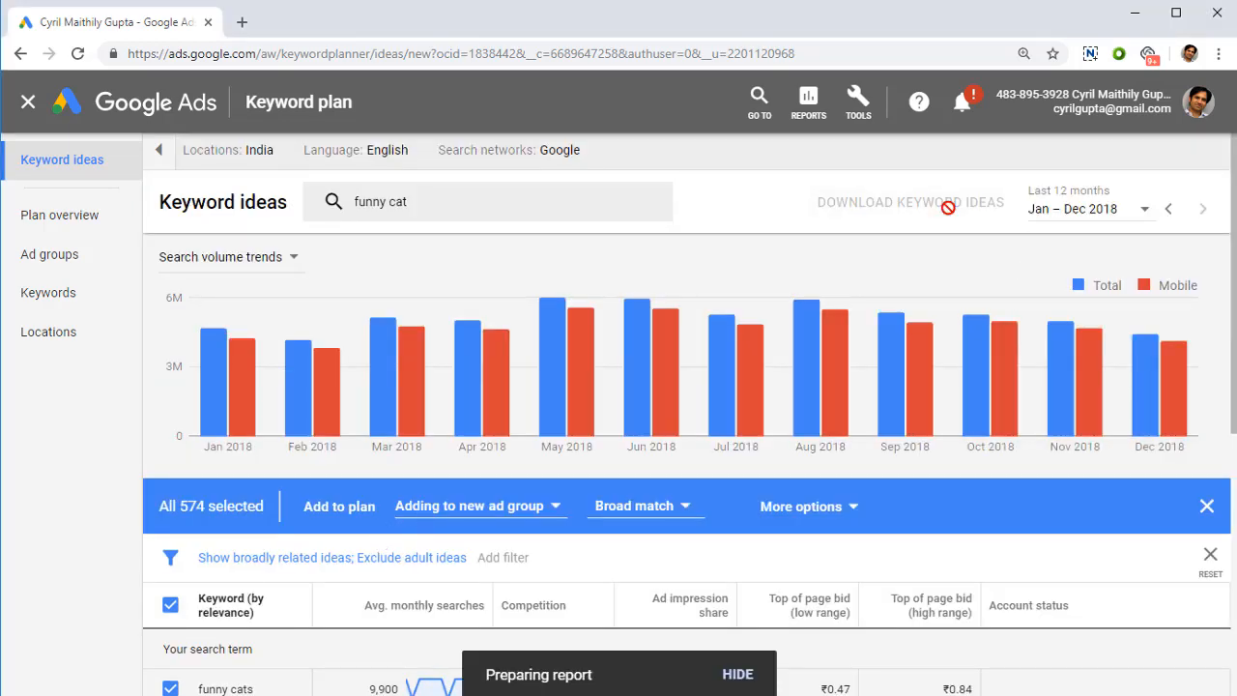
scroll(down, 3)
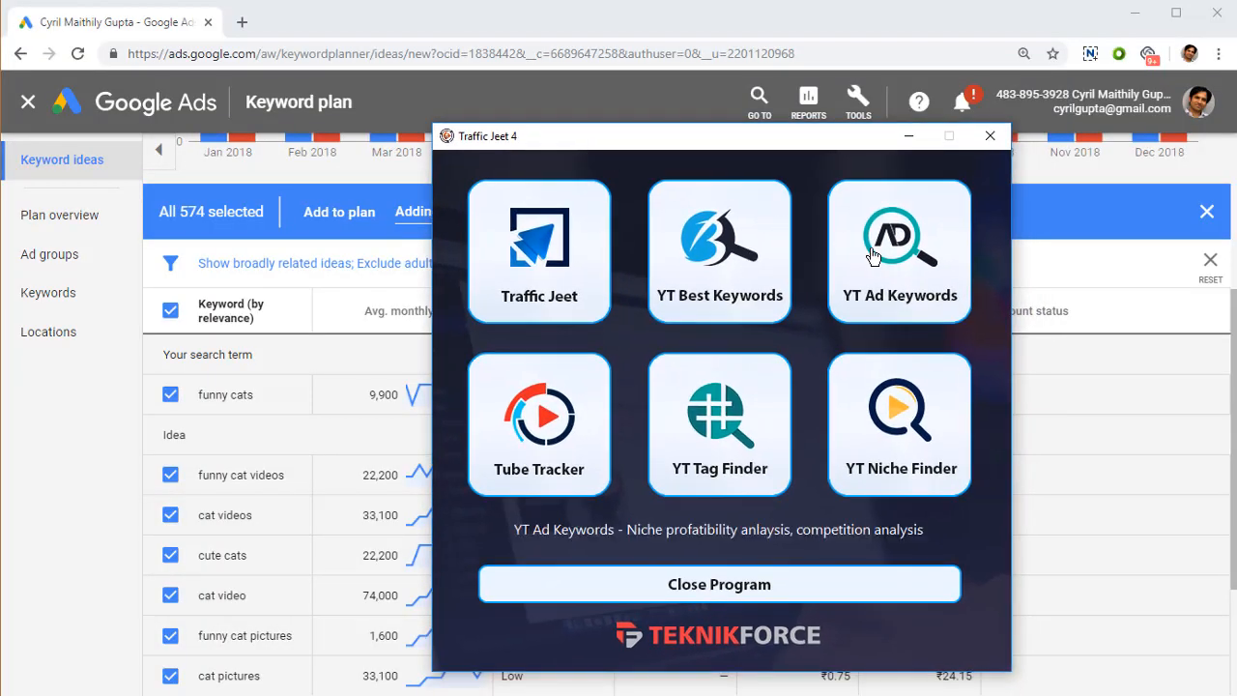
Launch YT Ad Keywords maximized and import the Keyword Stats CSV of 575 keywords
click(897, 251)
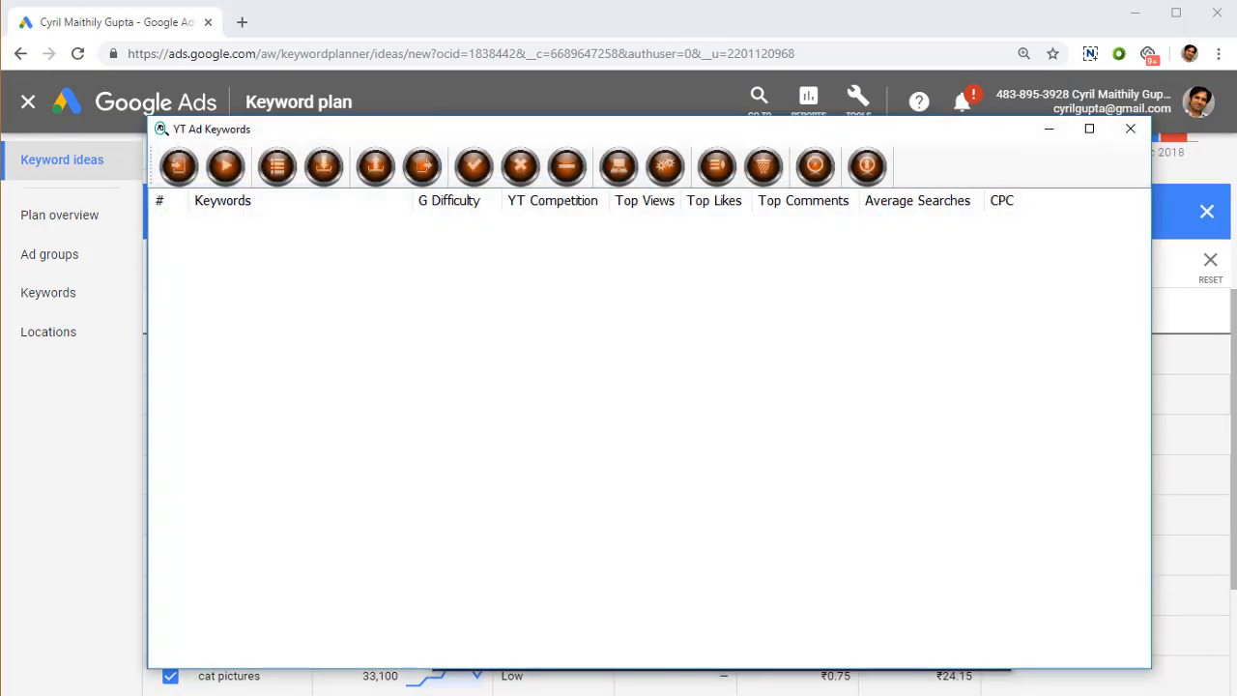
click(1091, 128)
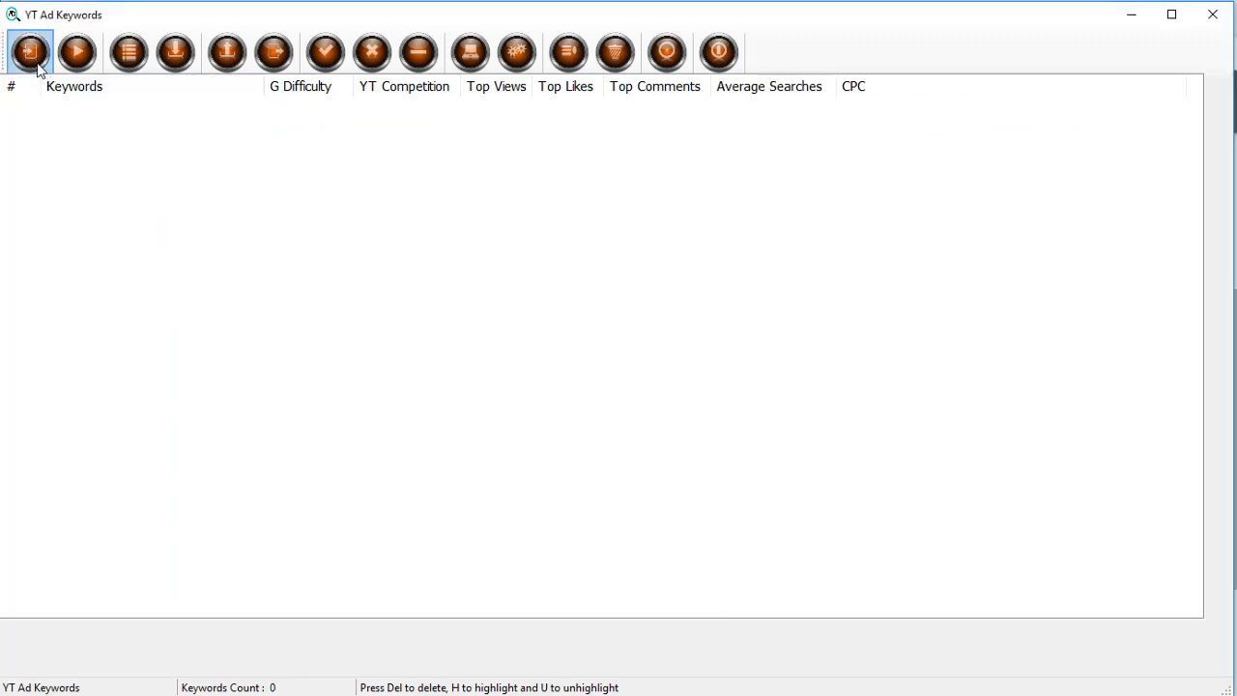
click(39, 46)
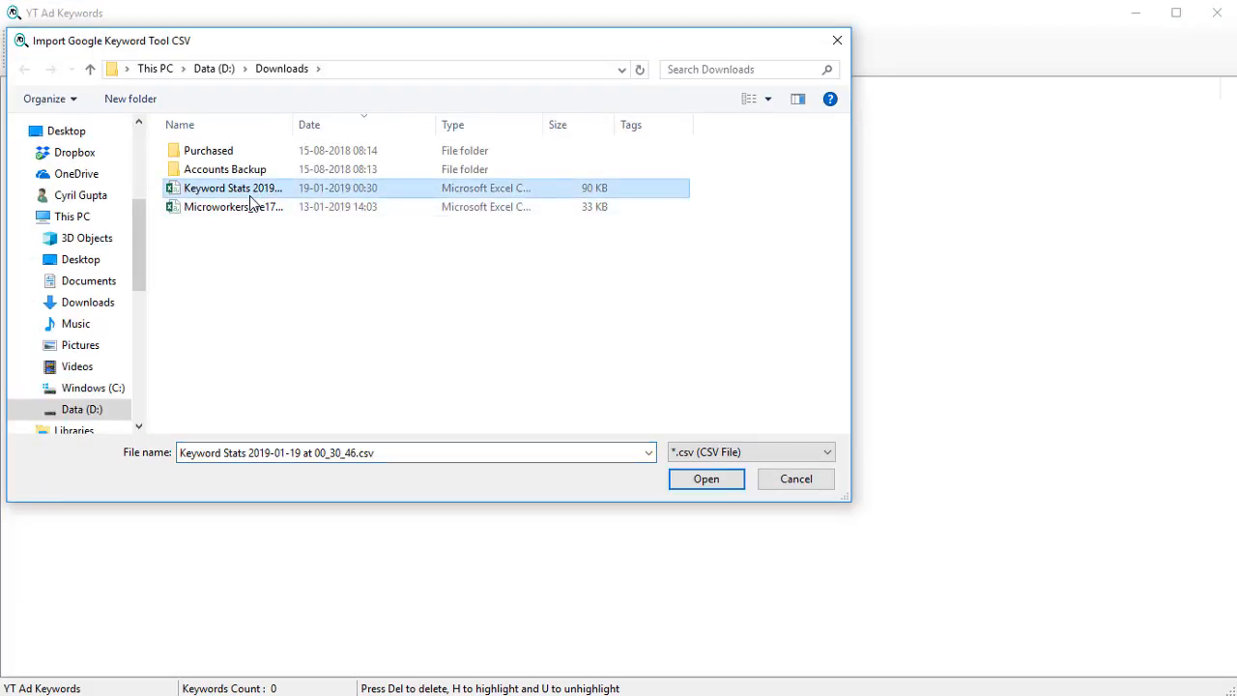
click(708, 480)
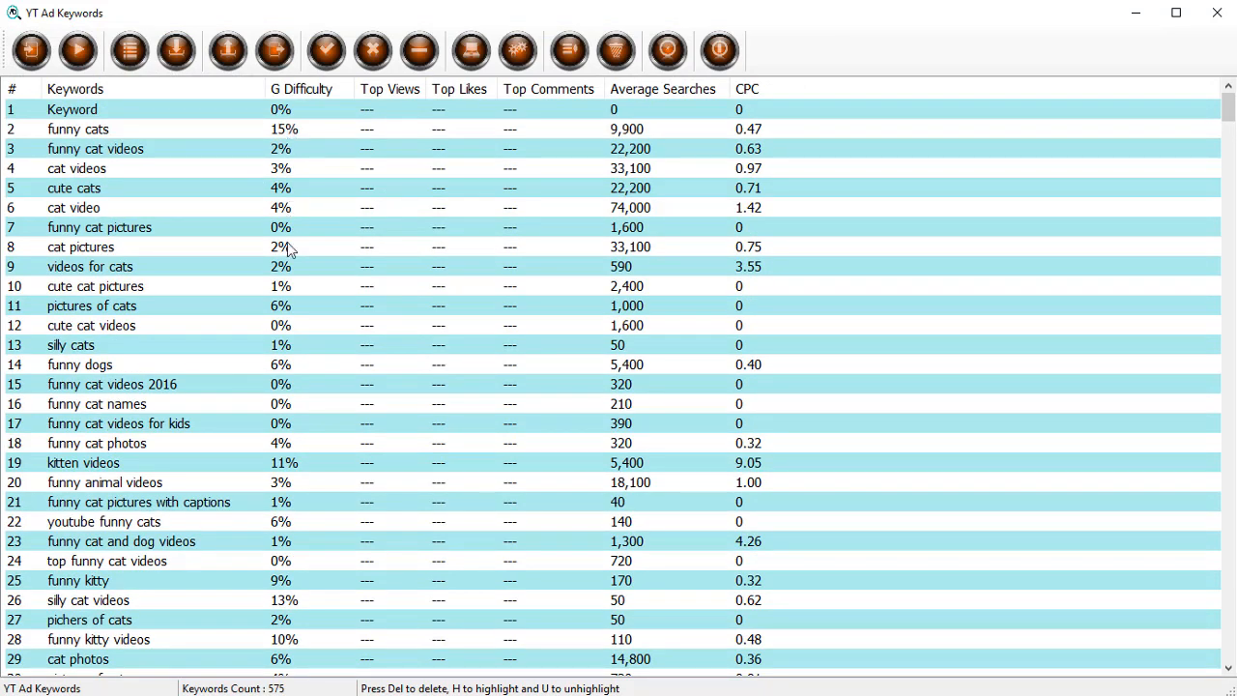
mouse_move(387, 147)
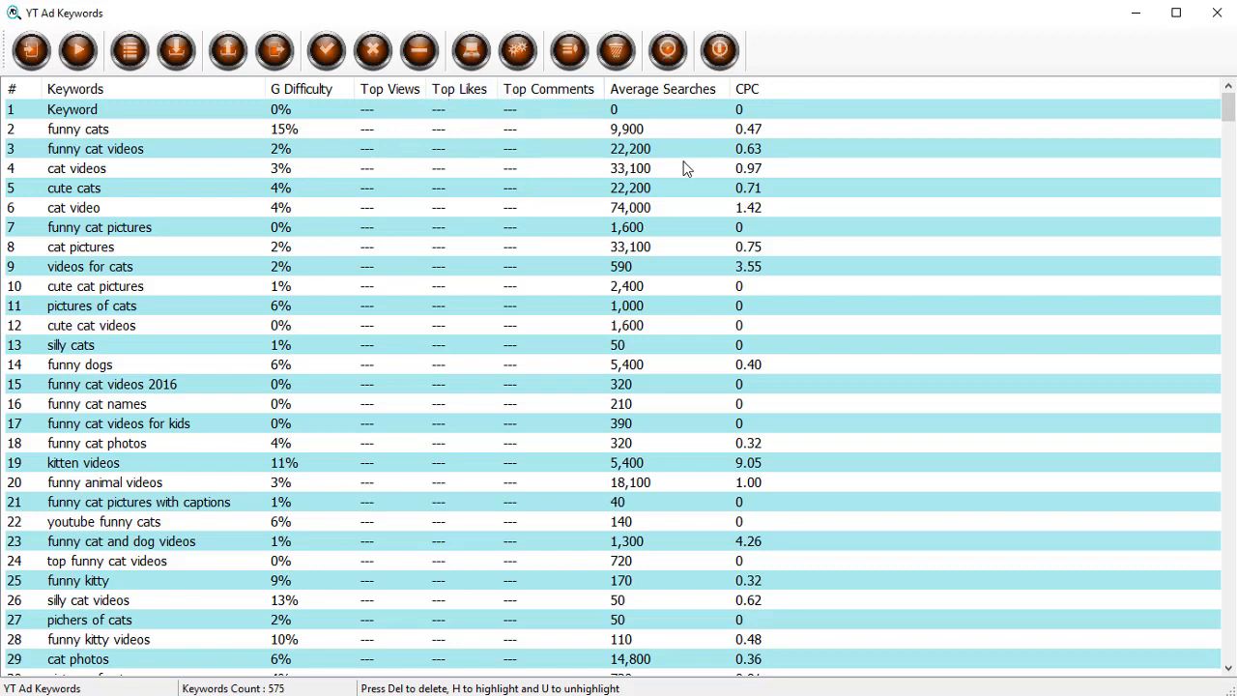
mouse_move(630, 205)
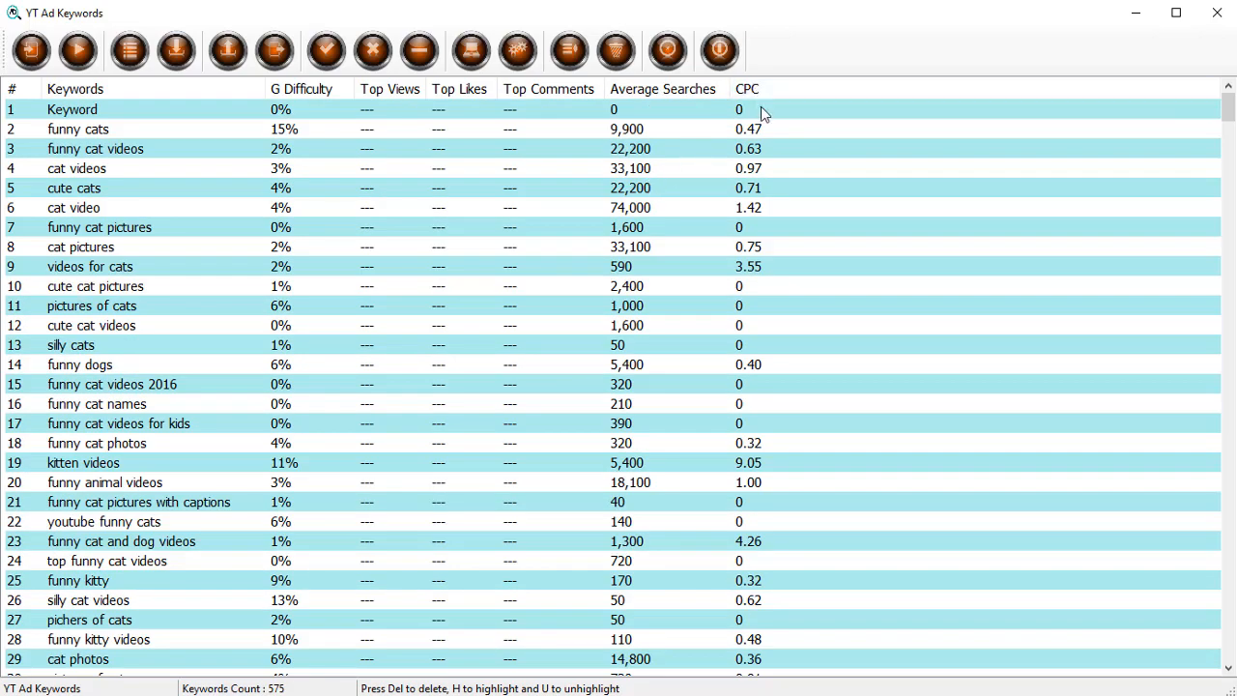
scroll(down, 3)
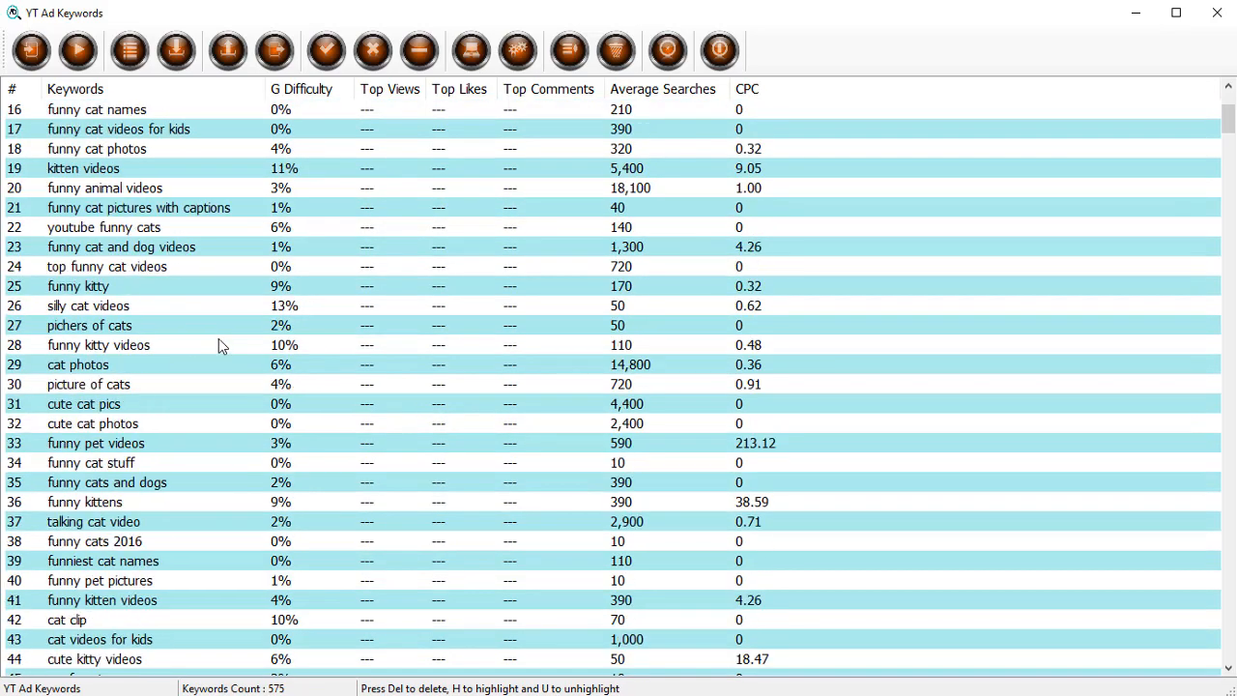
scroll(up, 3)
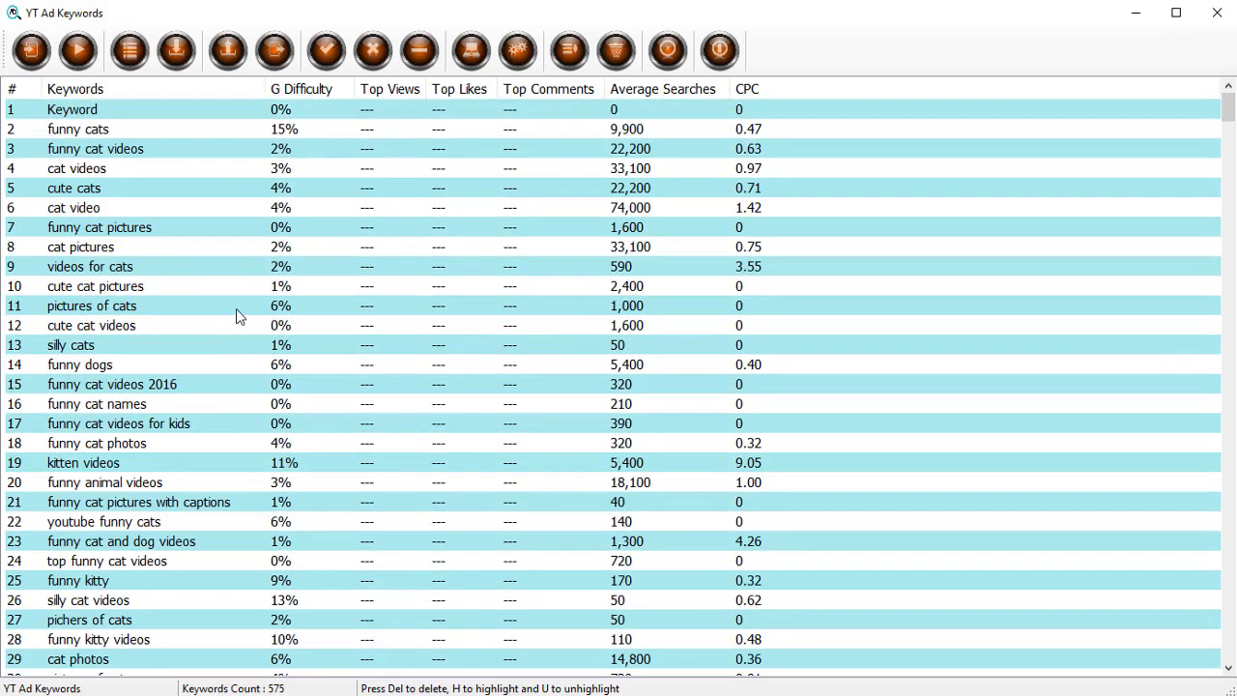
mouse_move(401, 137)
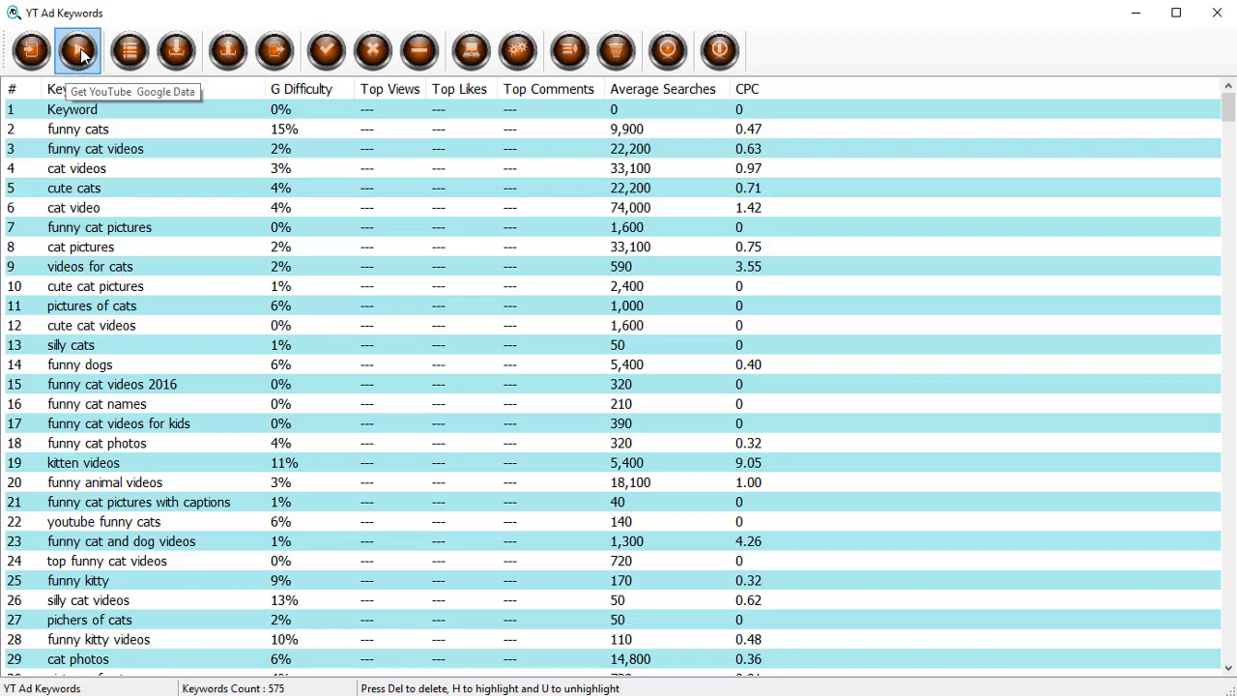
mouse_move(230, 187)
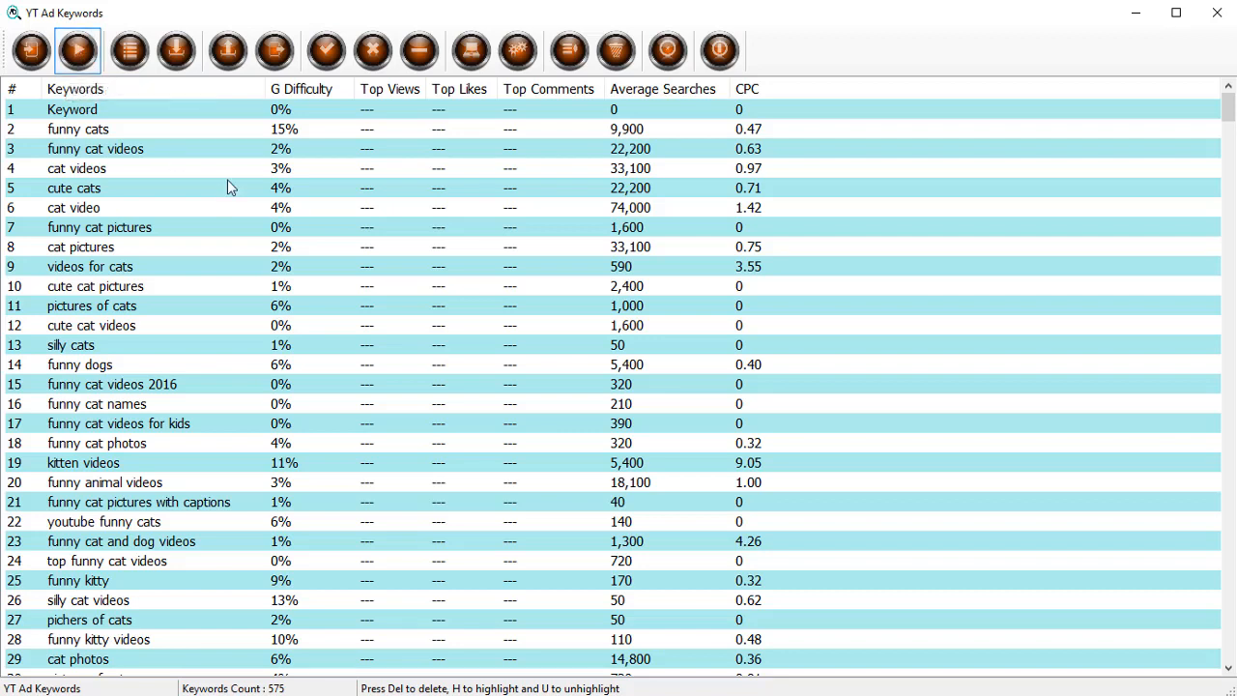
mouse_move(269, 213)
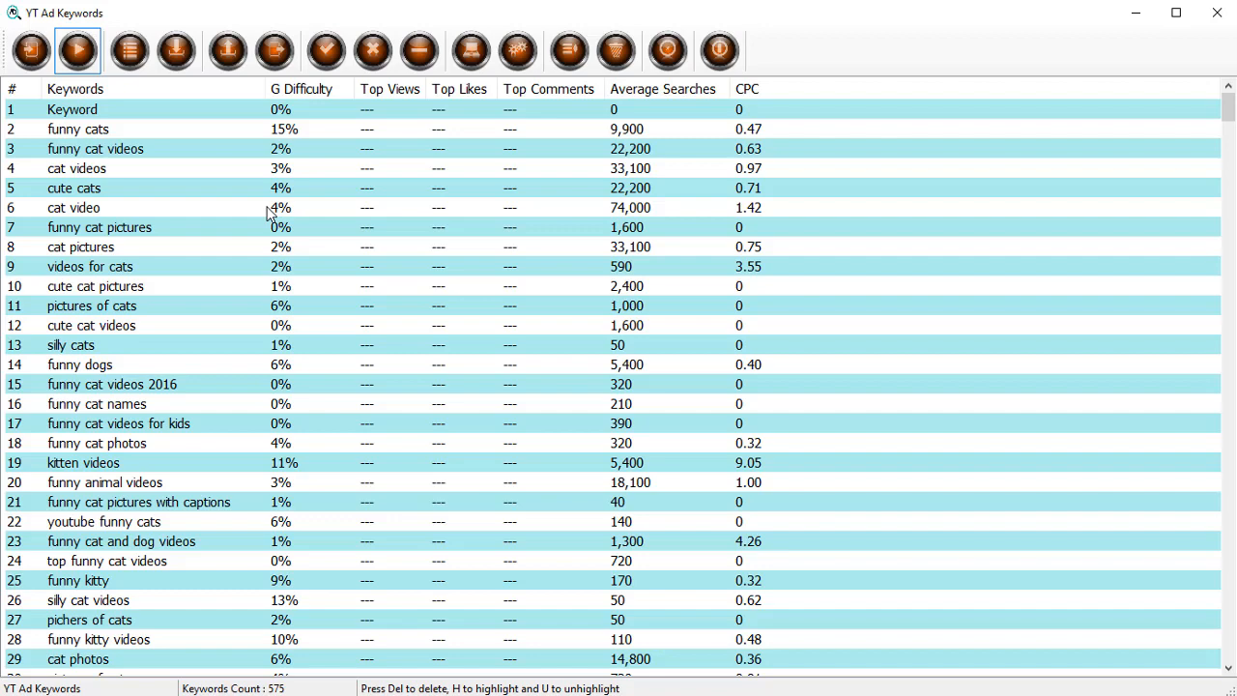
mouse_move(460, 131)
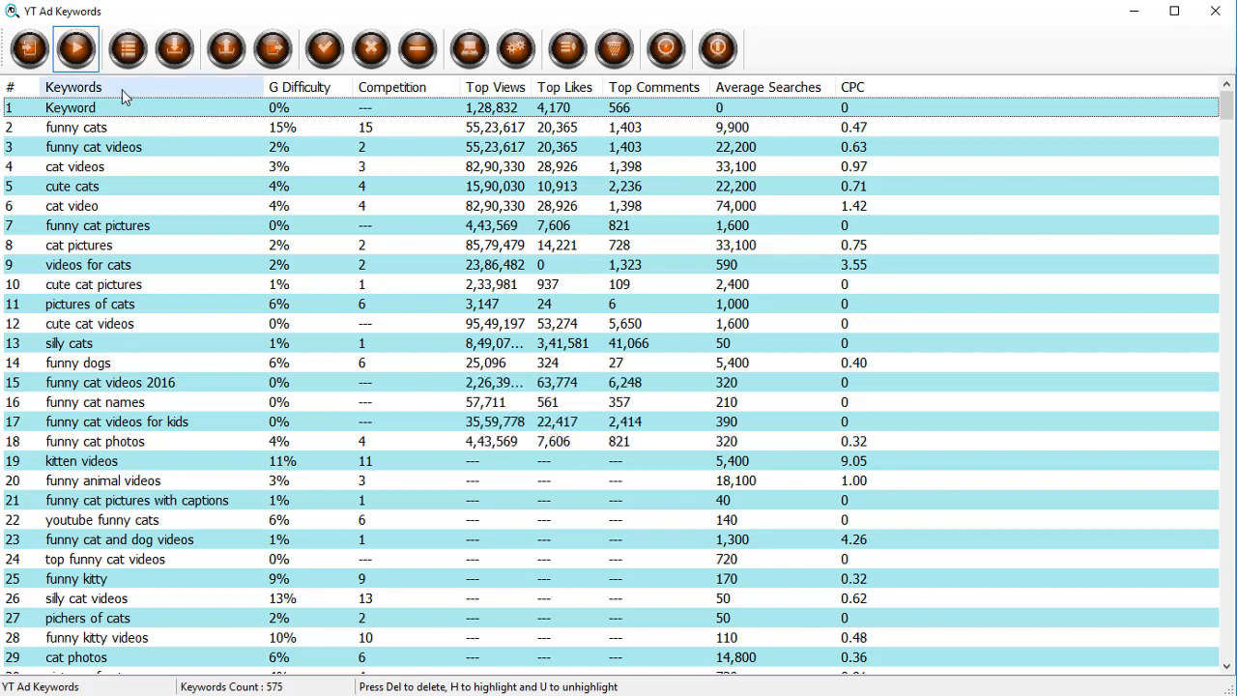
Fetch YouTube competition, top views, likes and comments data for all keywords
click(73, 49)
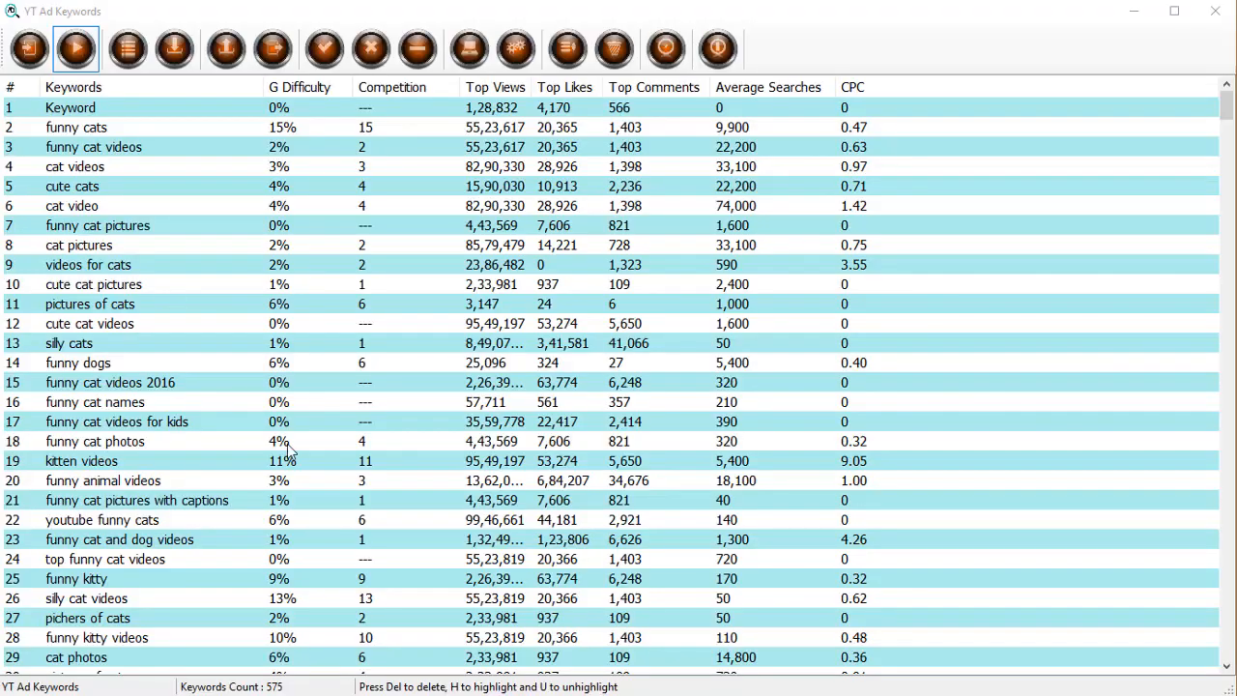
scroll(down, 3)
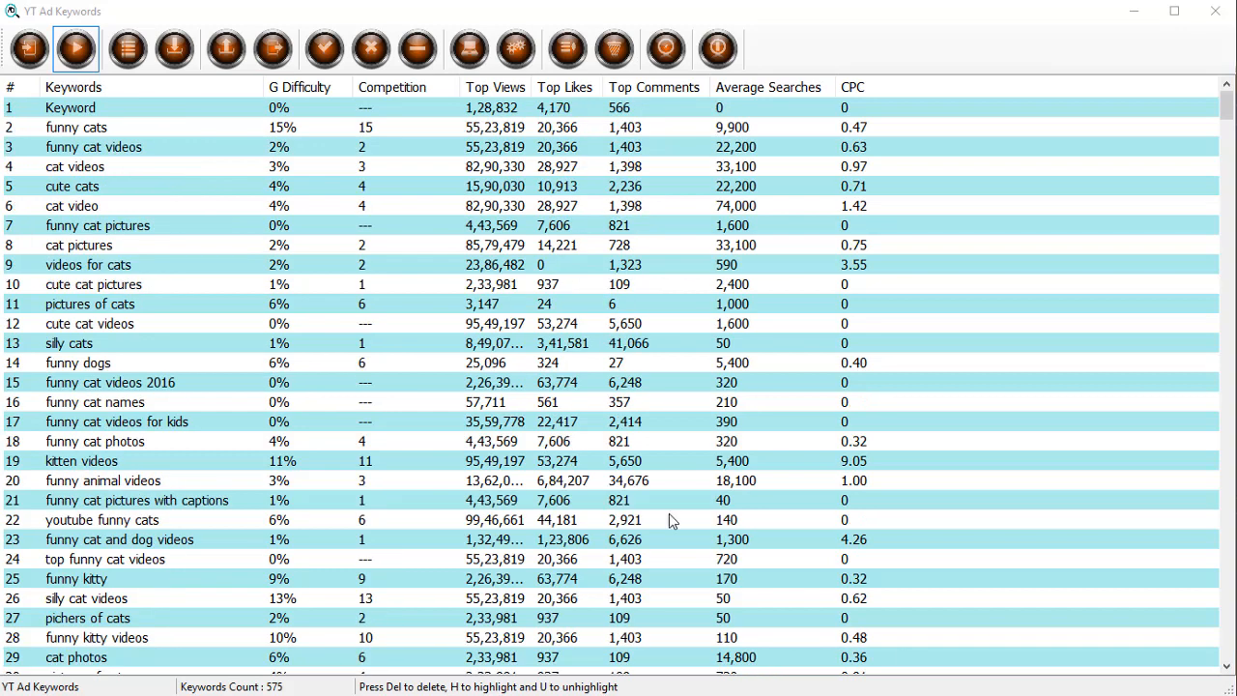
mouse_move(634, 514)
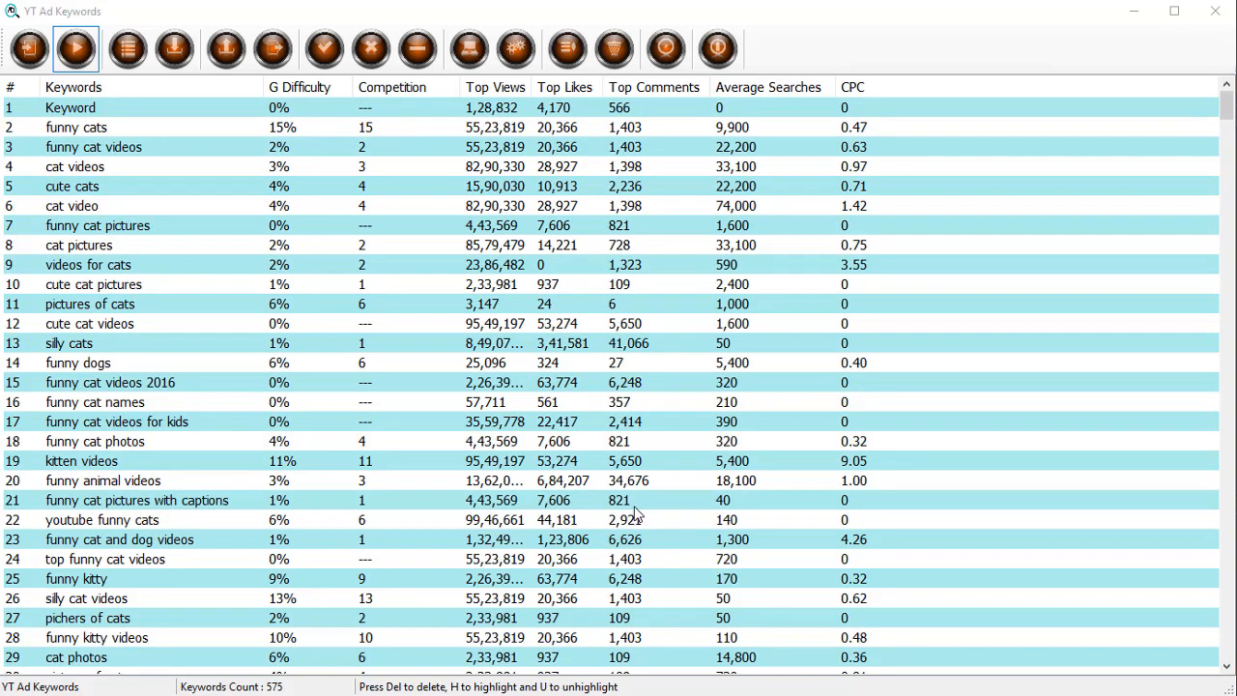
mouse_move(410, 325)
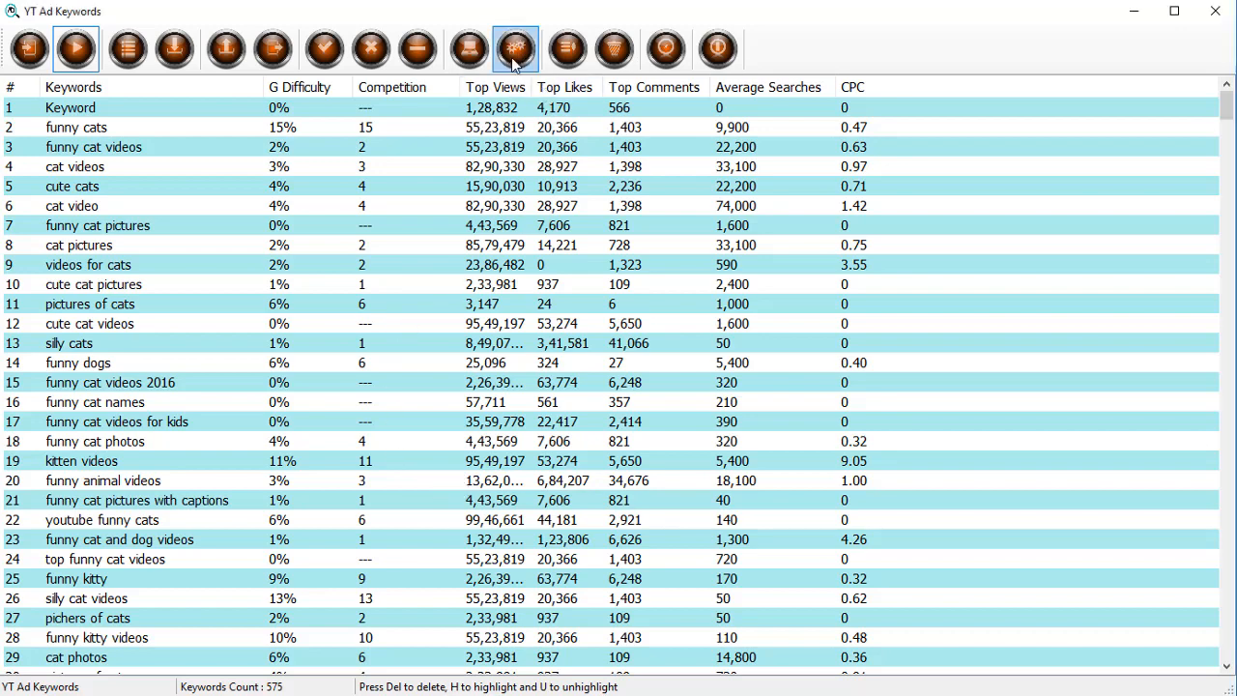
Clear the existing highlight rules, removing the Google Difficulty and CPC limits
click(510, 47)
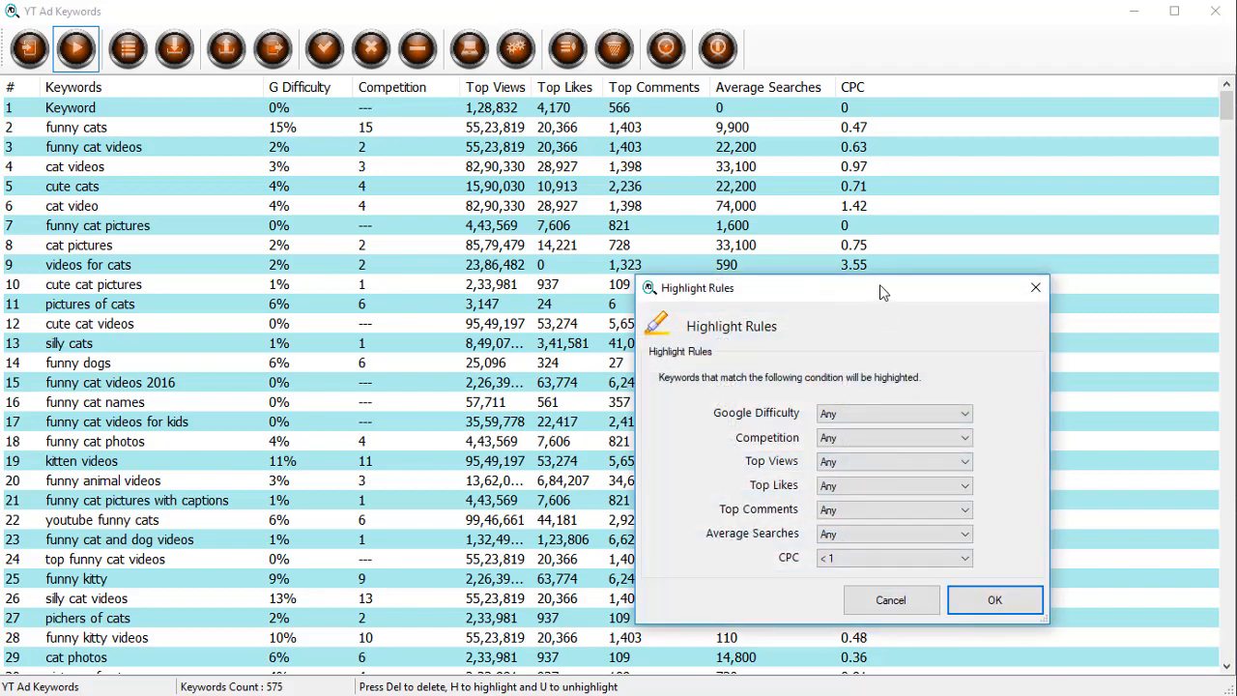
drag(880, 288, 758, 193)
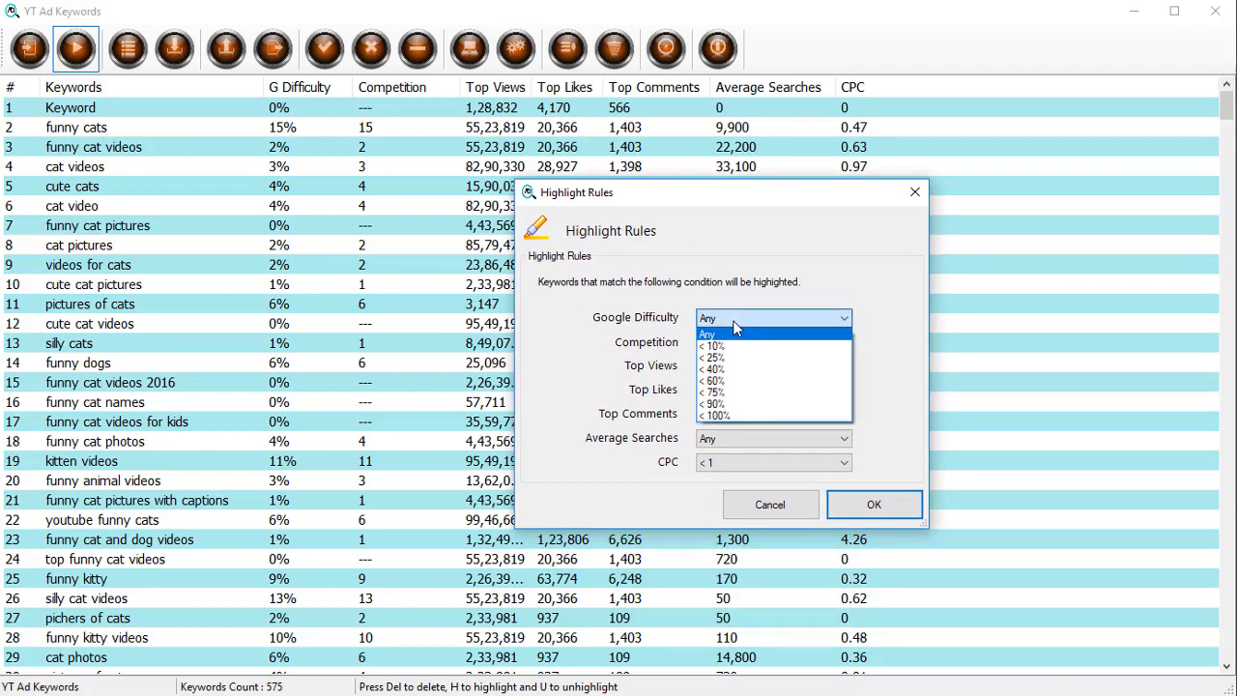
click(707, 332)
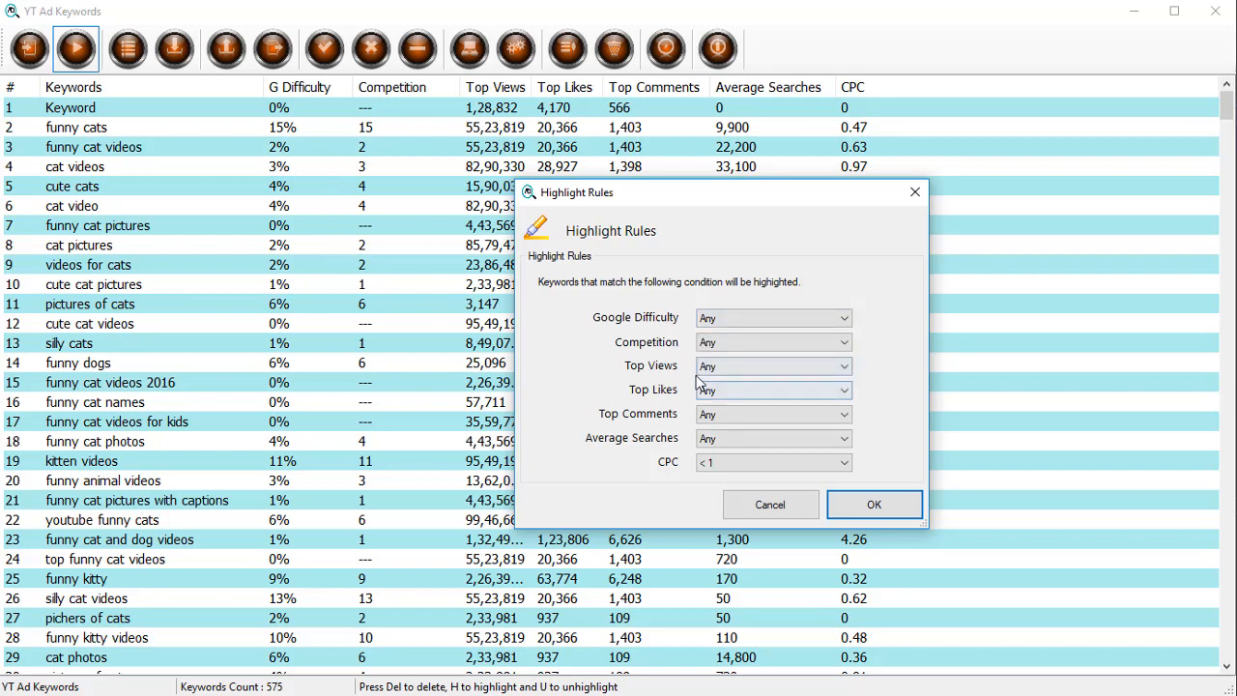
mouse_move(665, 414)
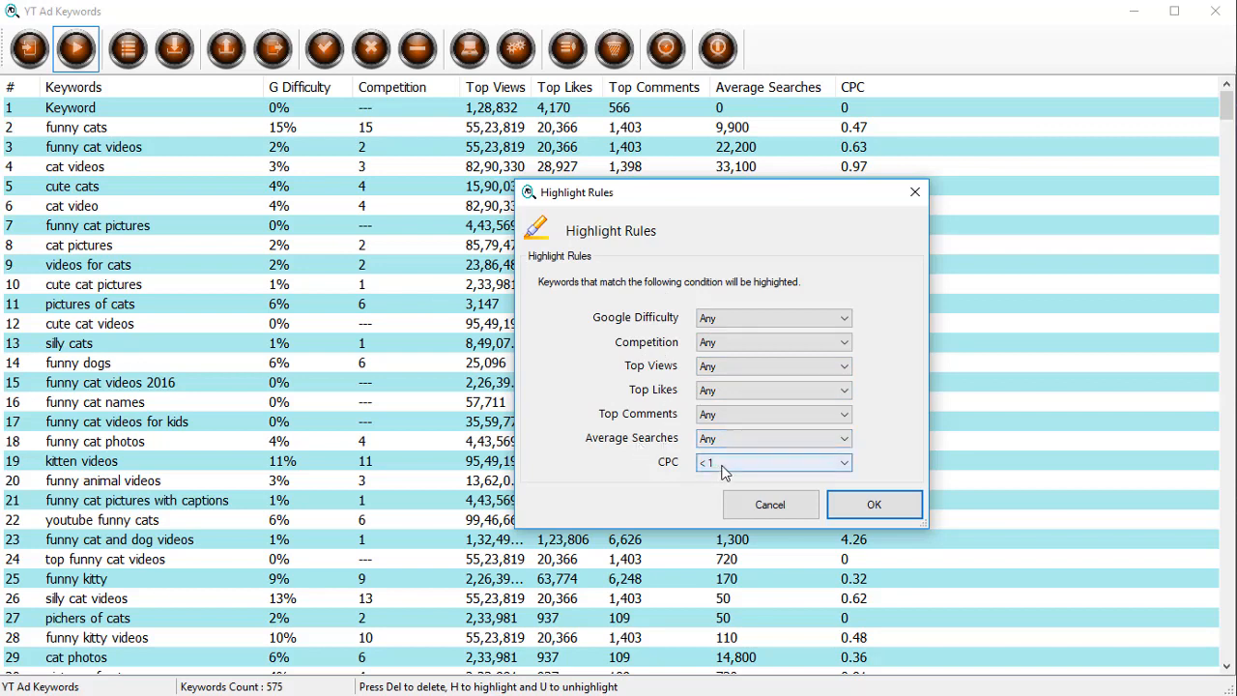
click(773, 462)
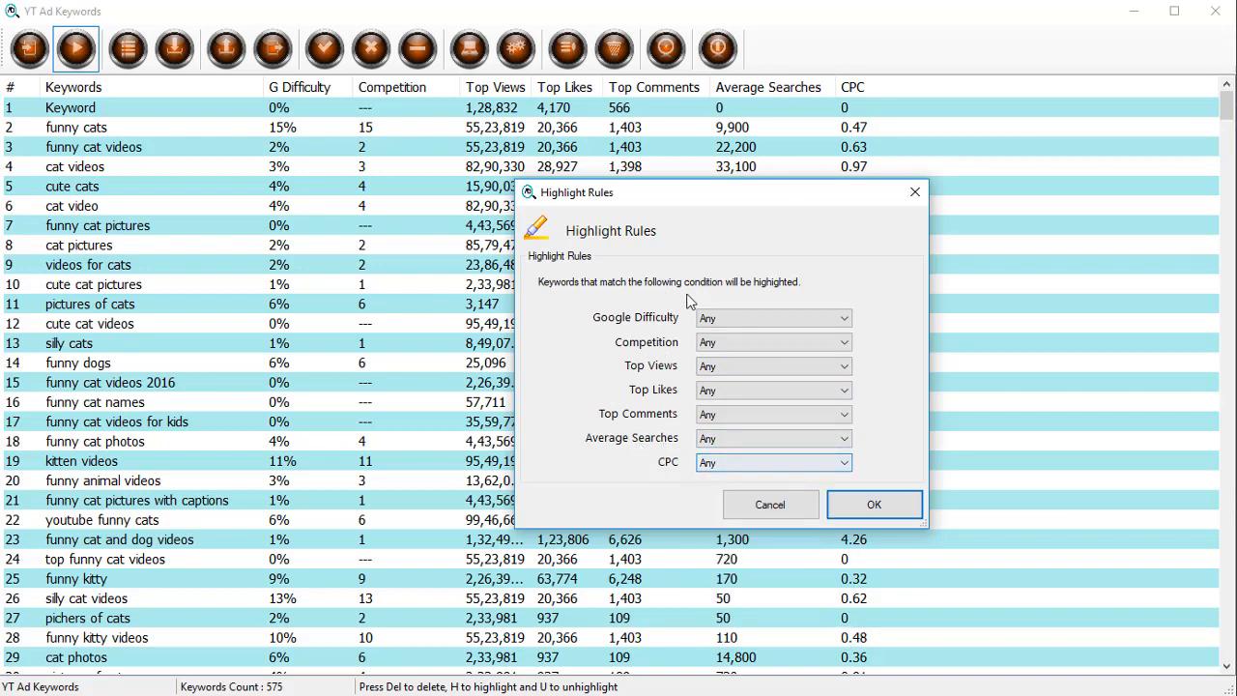
mouse_move(723, 367)
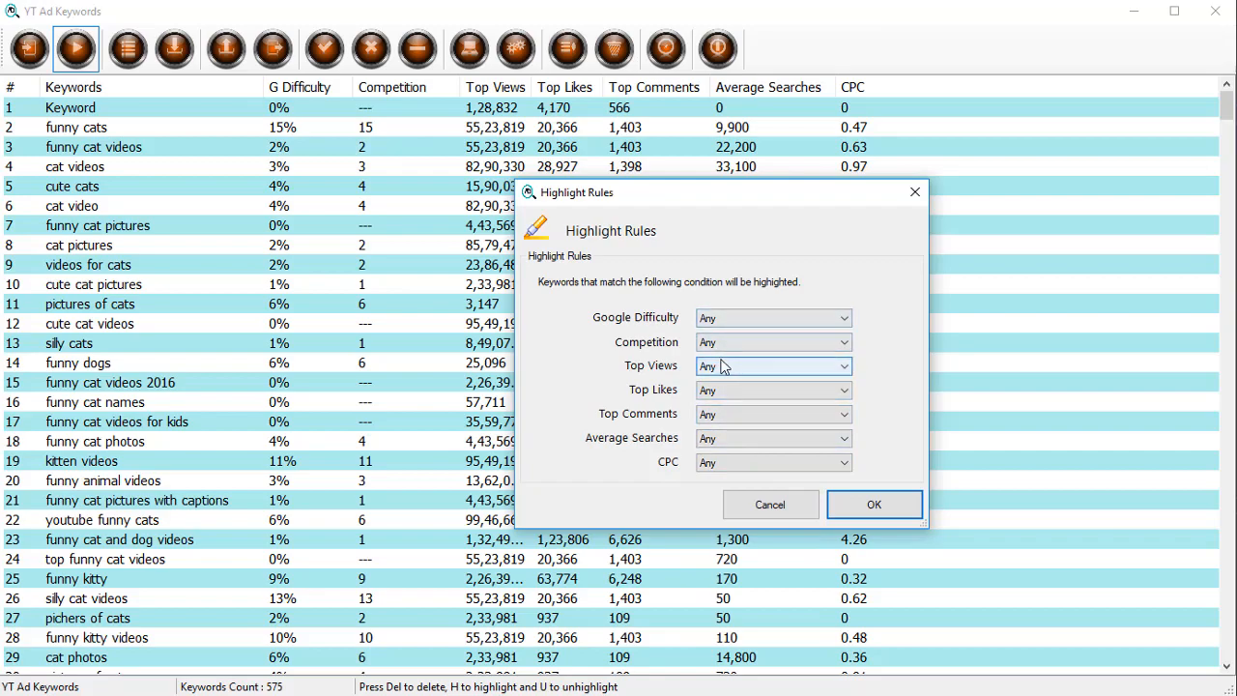
click(874, 505)
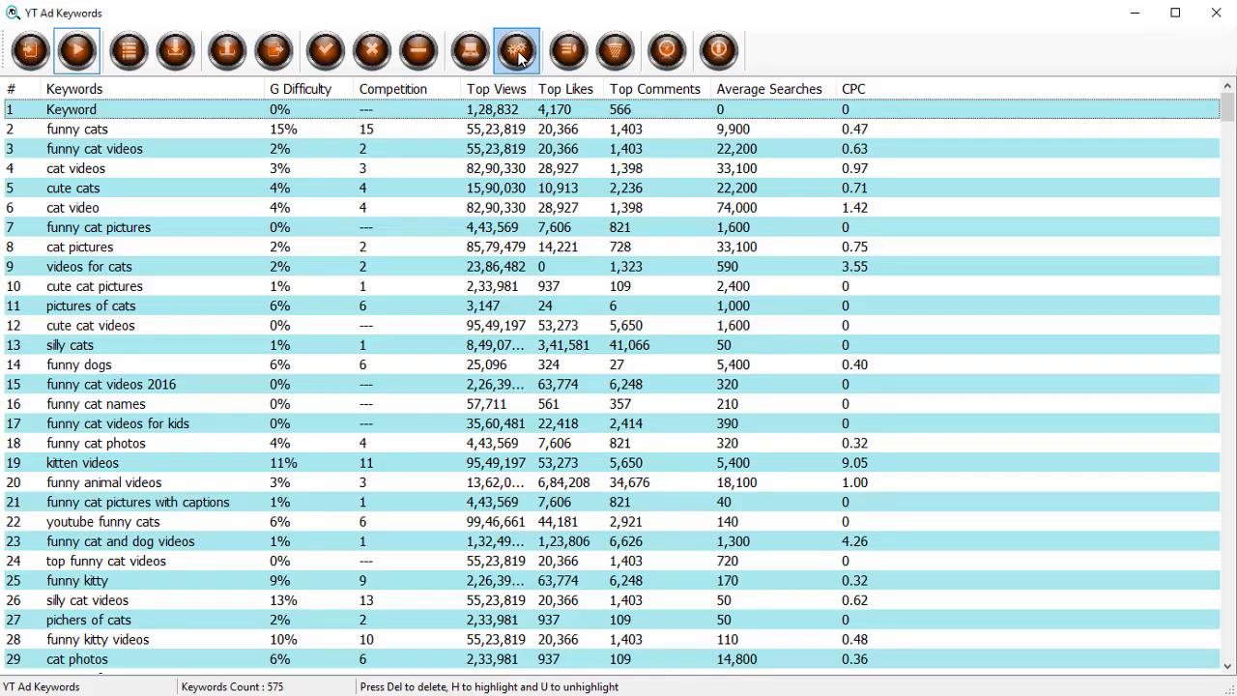
Set new rules: Google Difficulty under 10%, Top Likes under 25,000, Top Comments under 1,000
click(511, 51)
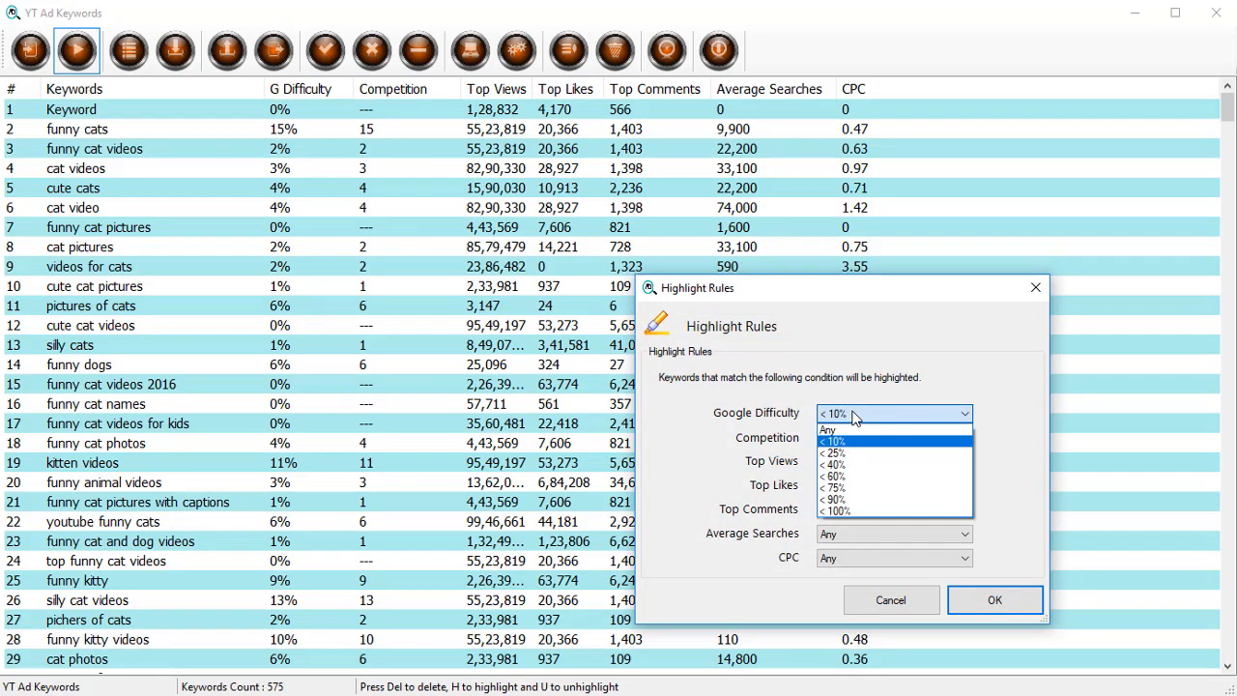
click(841, 441)
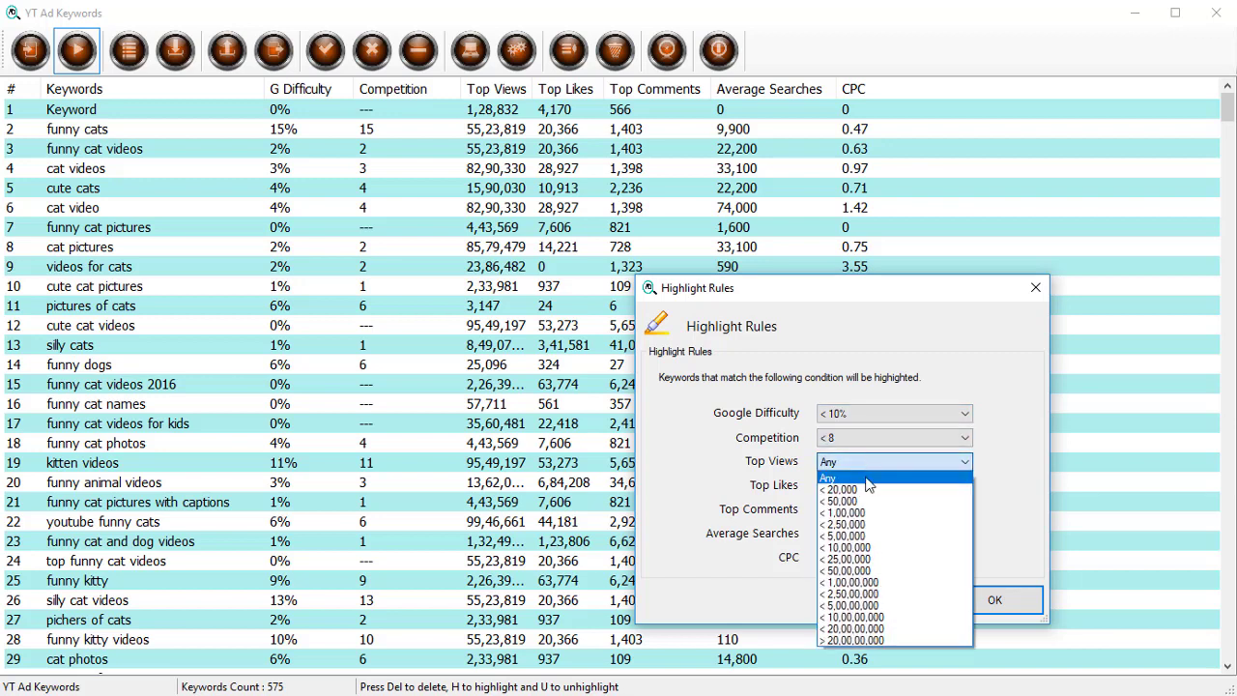
mouse_move(866, 547)
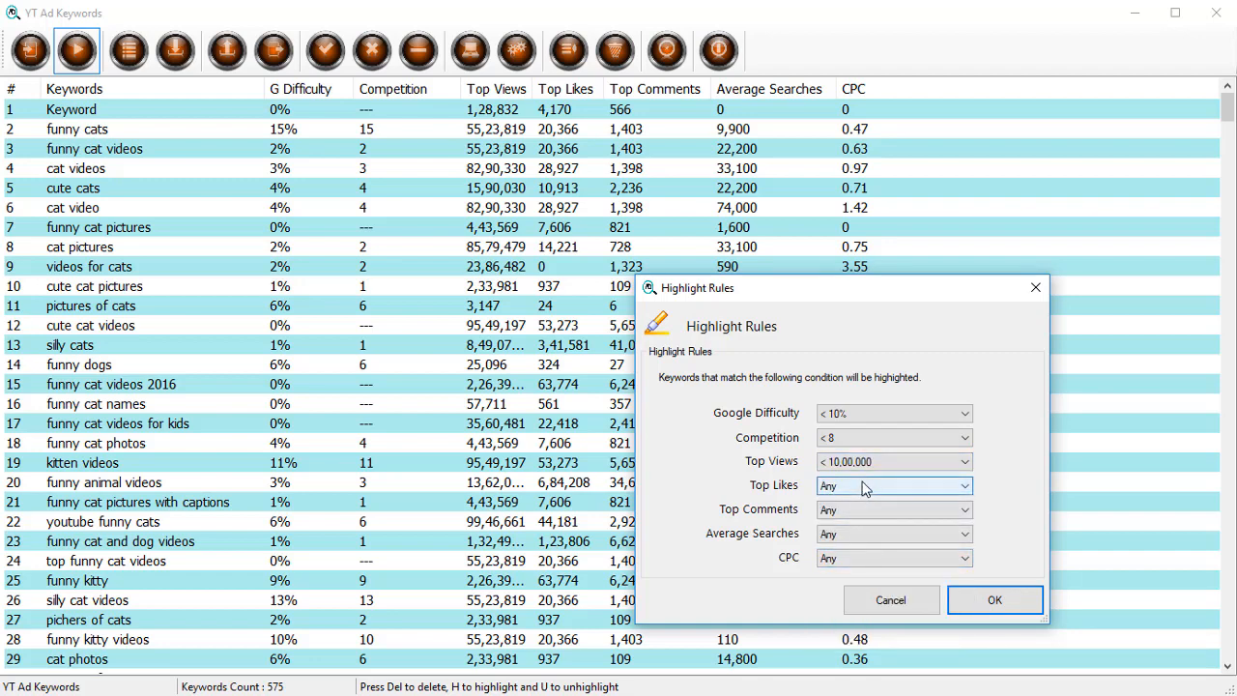
click(893, 485)
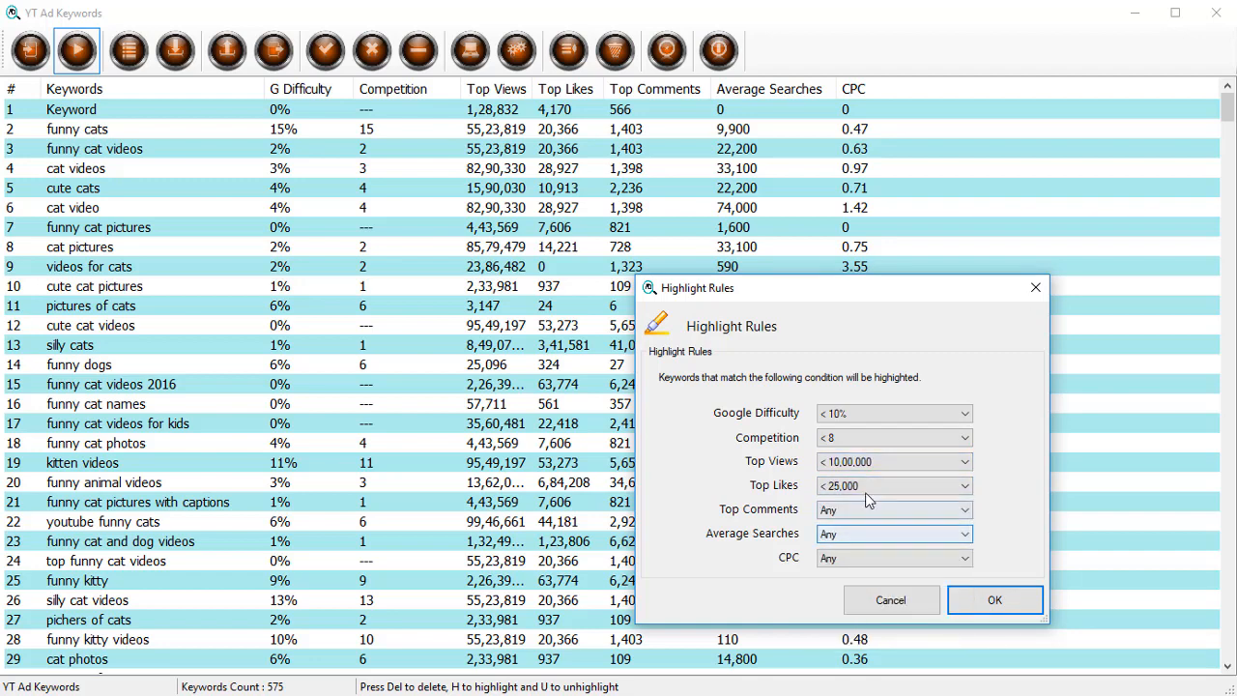
mouse_move(859, 520)
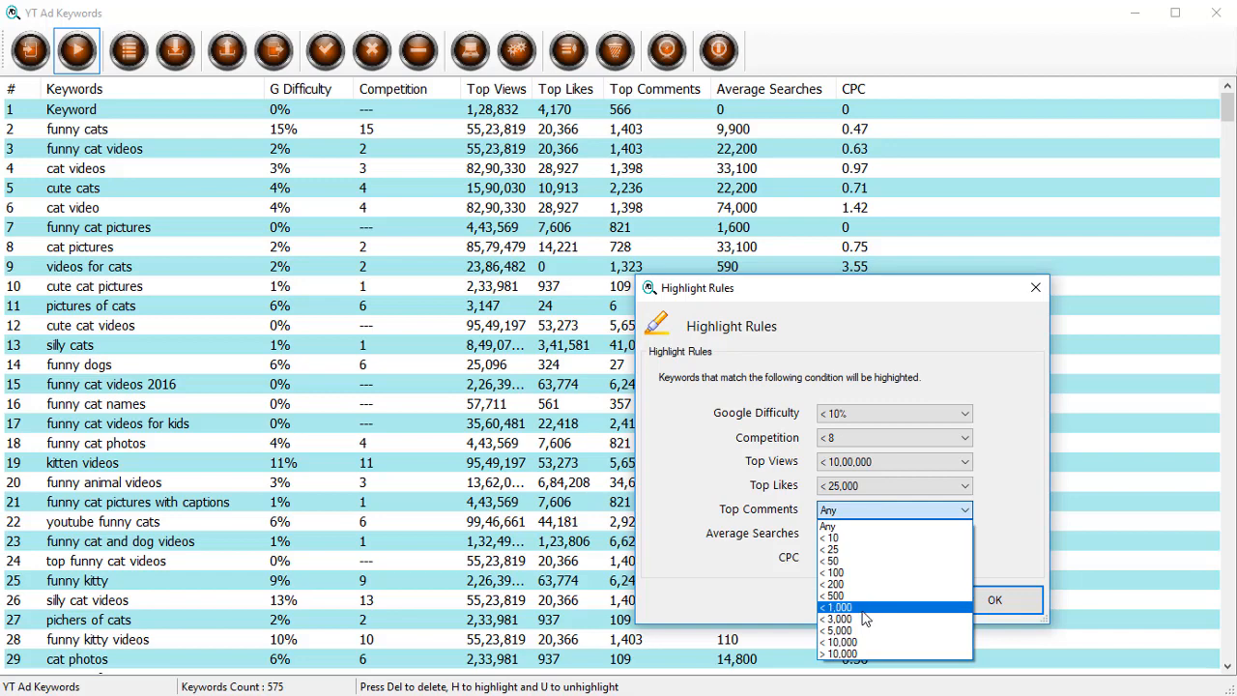
click(839, 603)
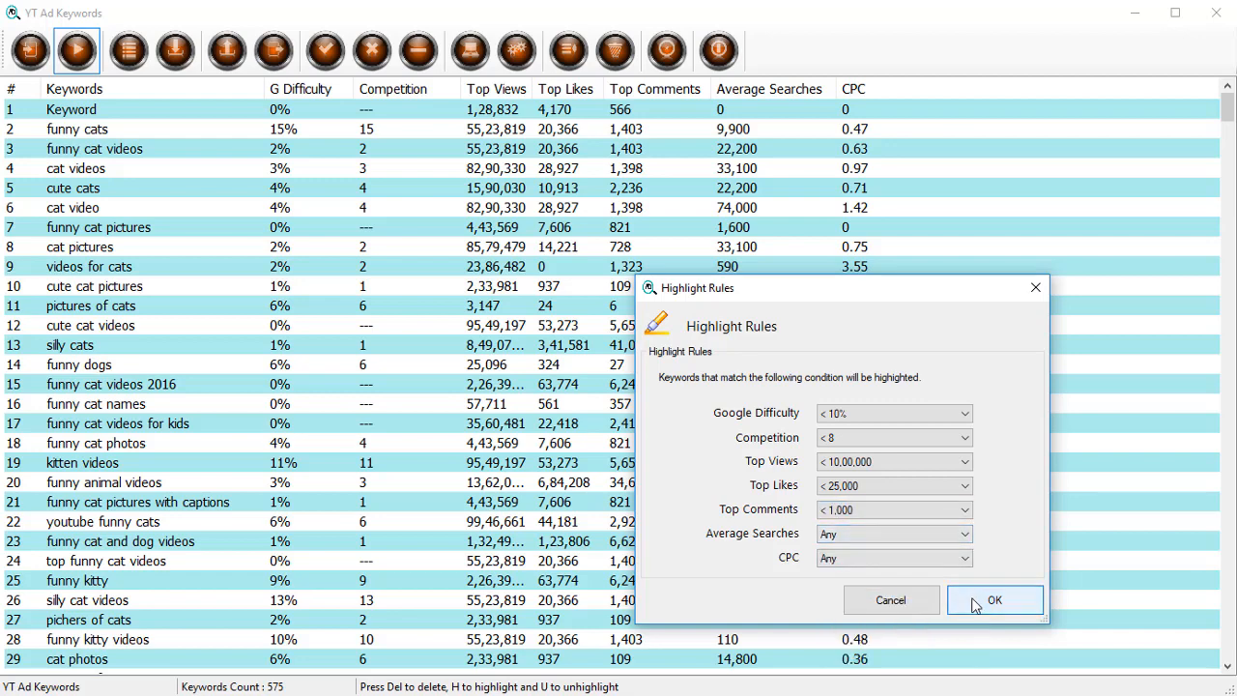
Apply the rules so matching keywords turn yellow and review the highlighted rows
click(996, 600)
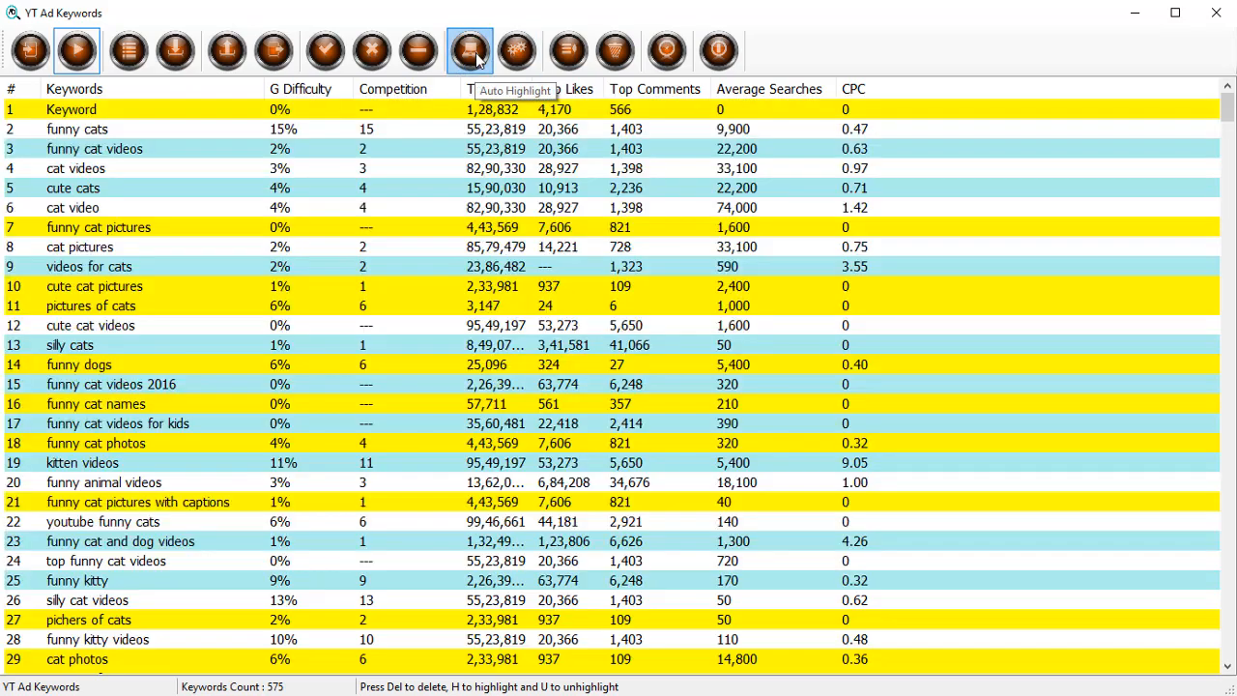
scroll(down, 3)
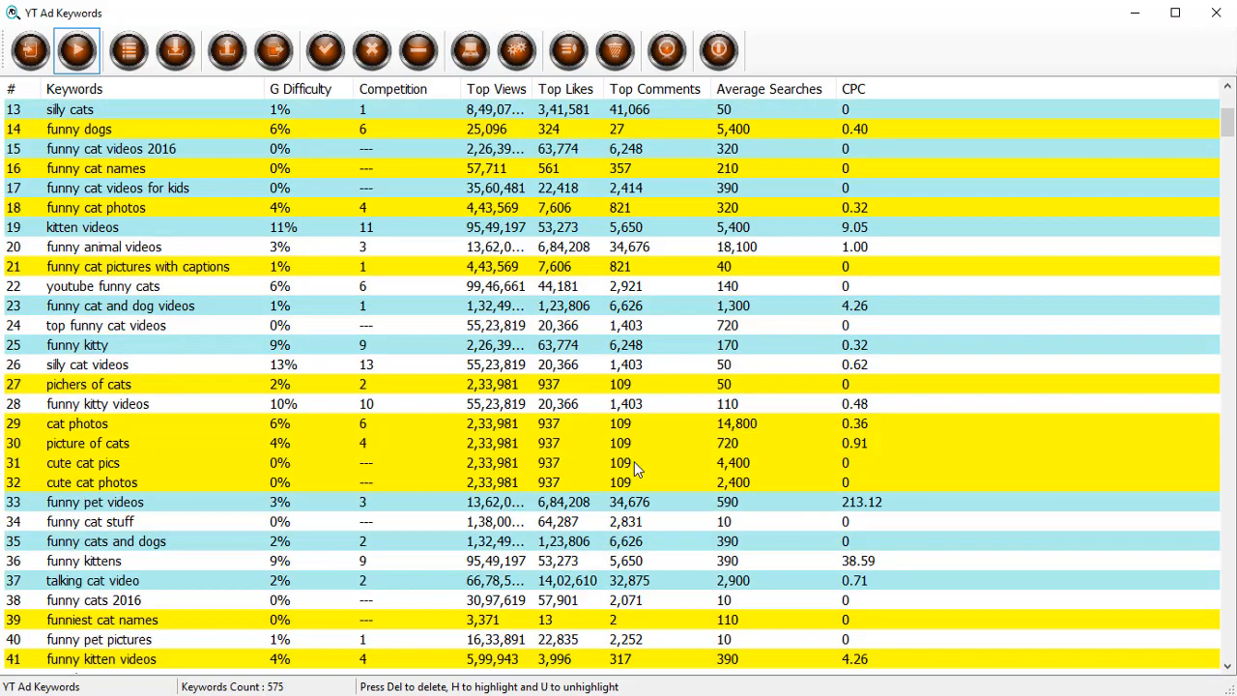
scroll(down, 3)
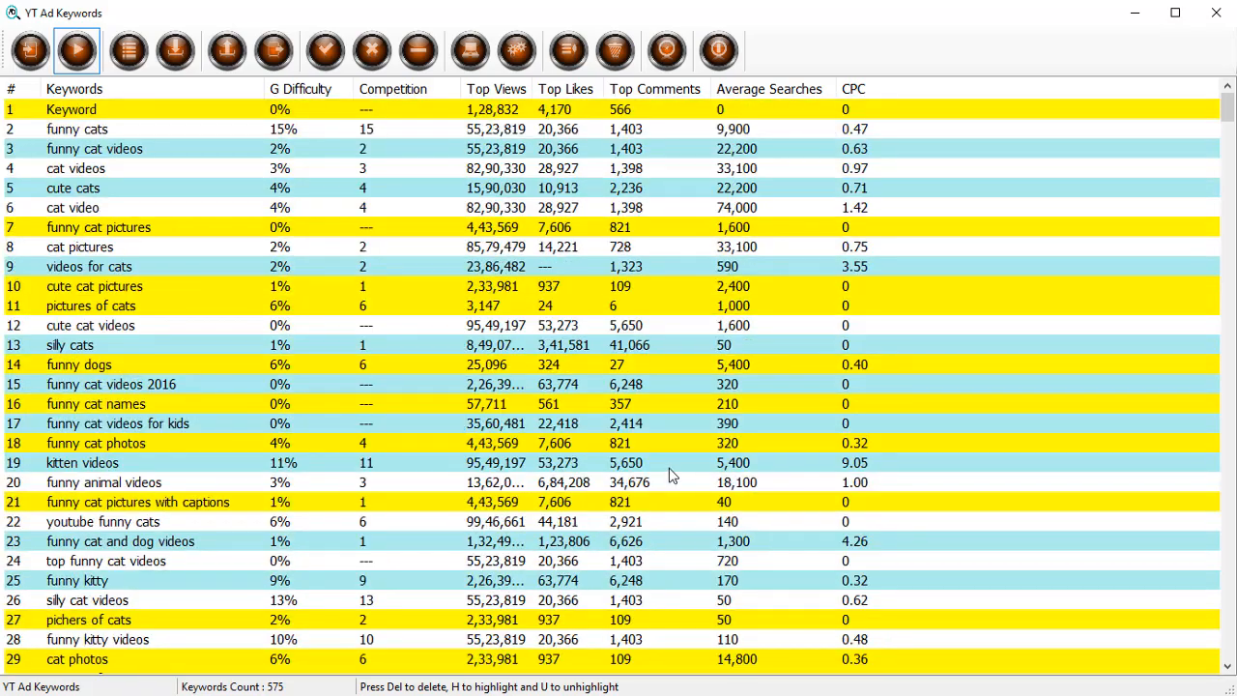
mouse_move(470, 105)
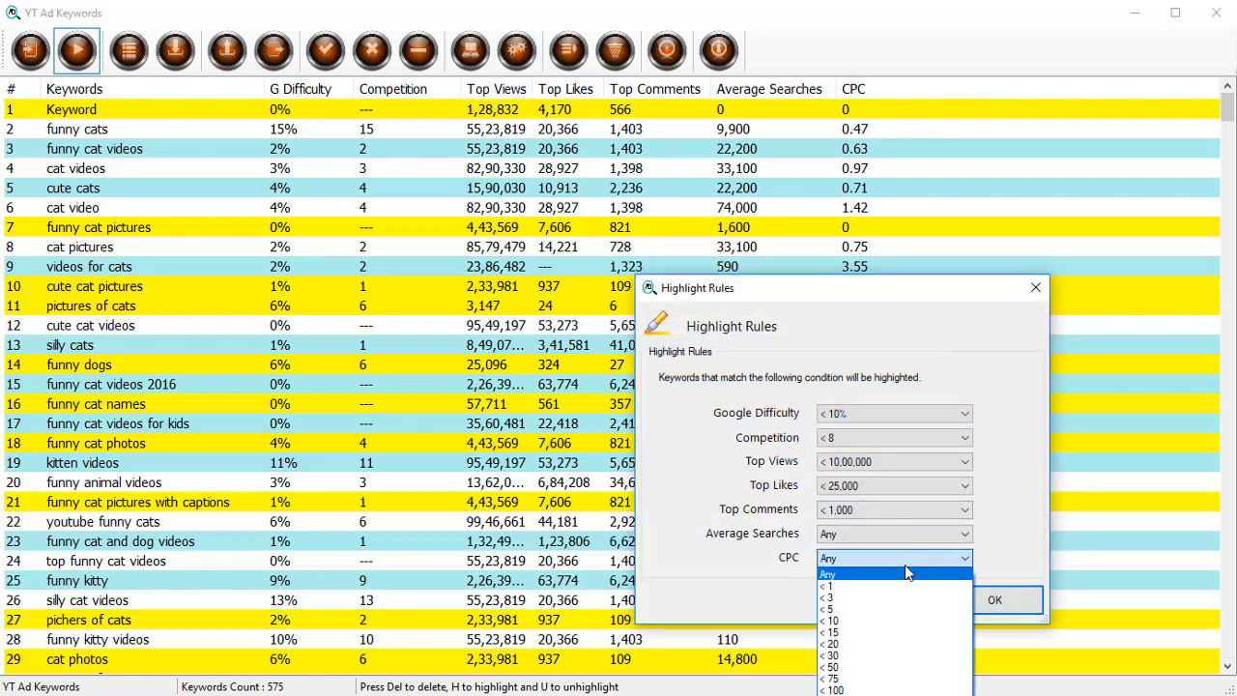
mouse_move(897, 611)
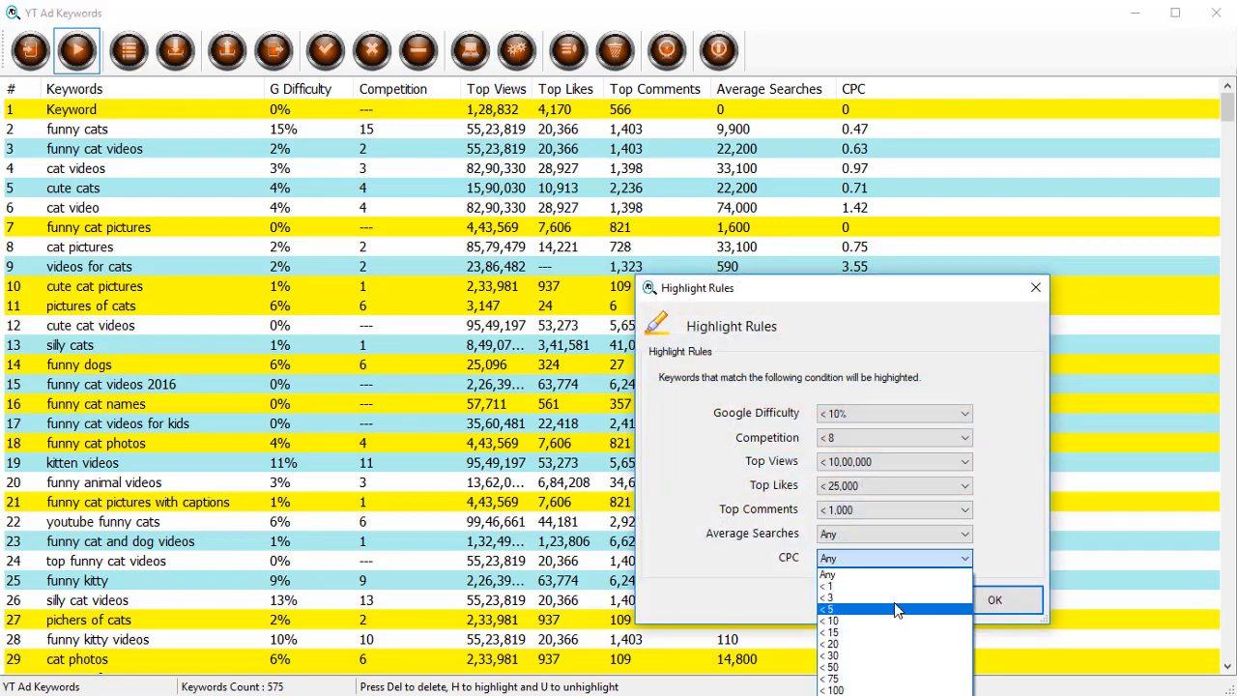
click(830, 596)
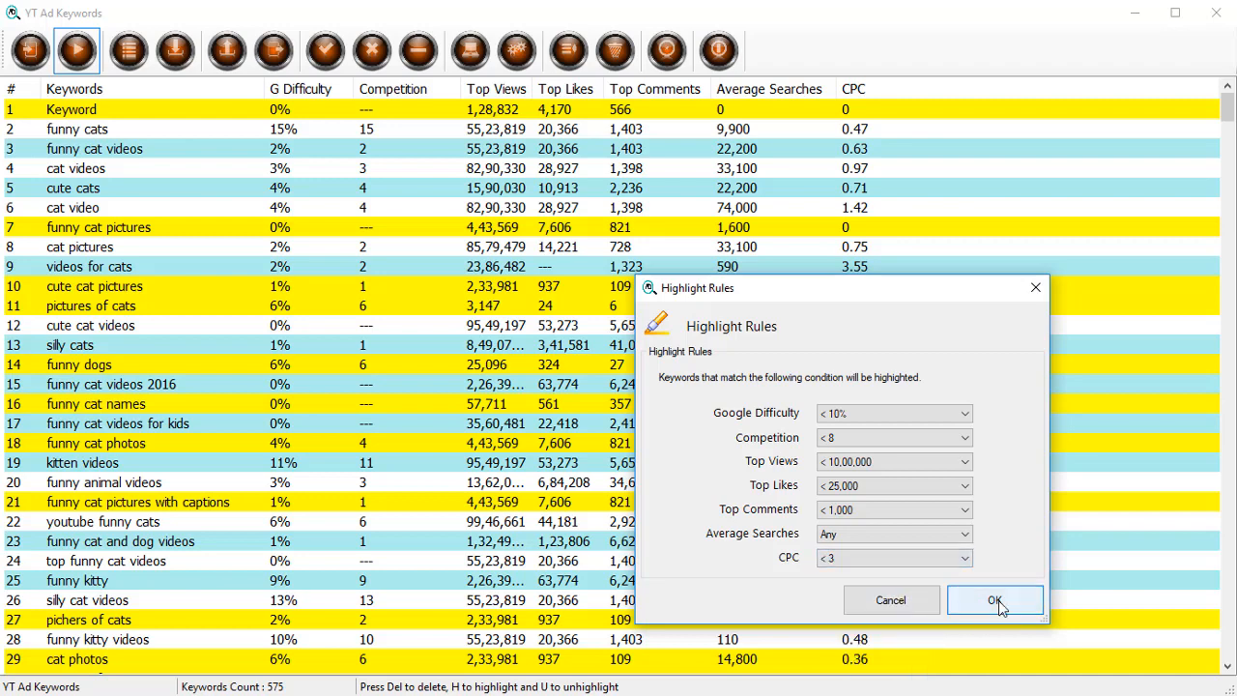
click(990, 599)
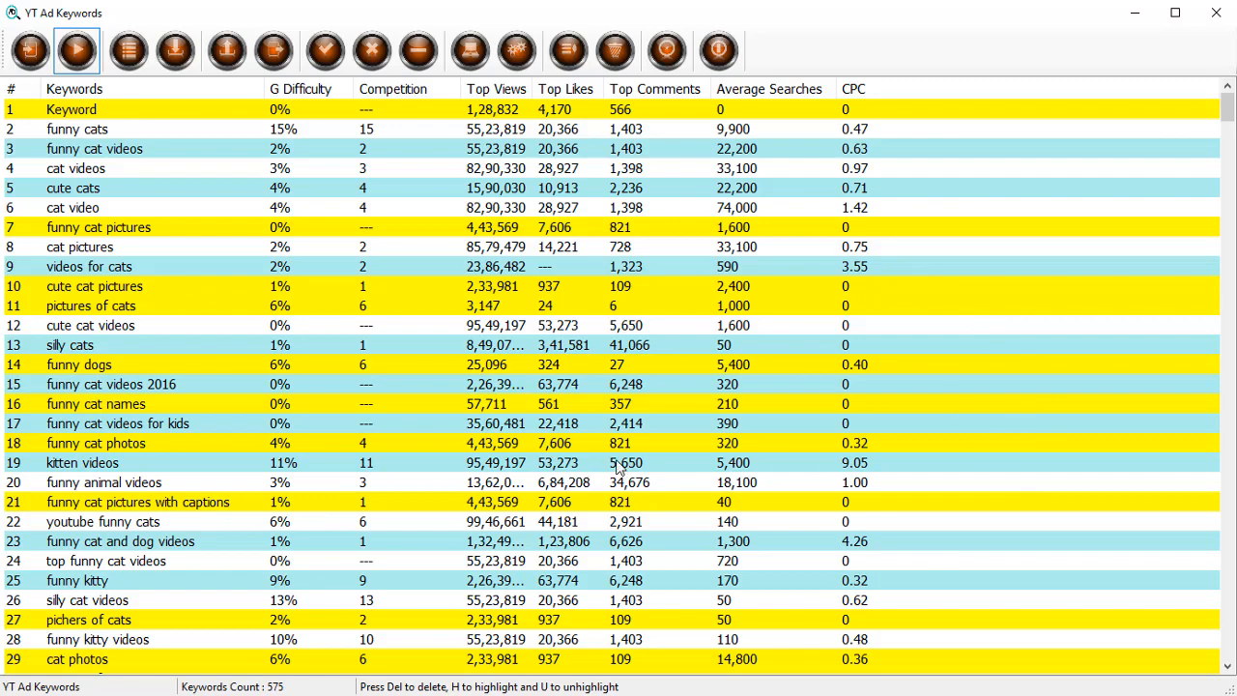
mouse_move(311, 386)
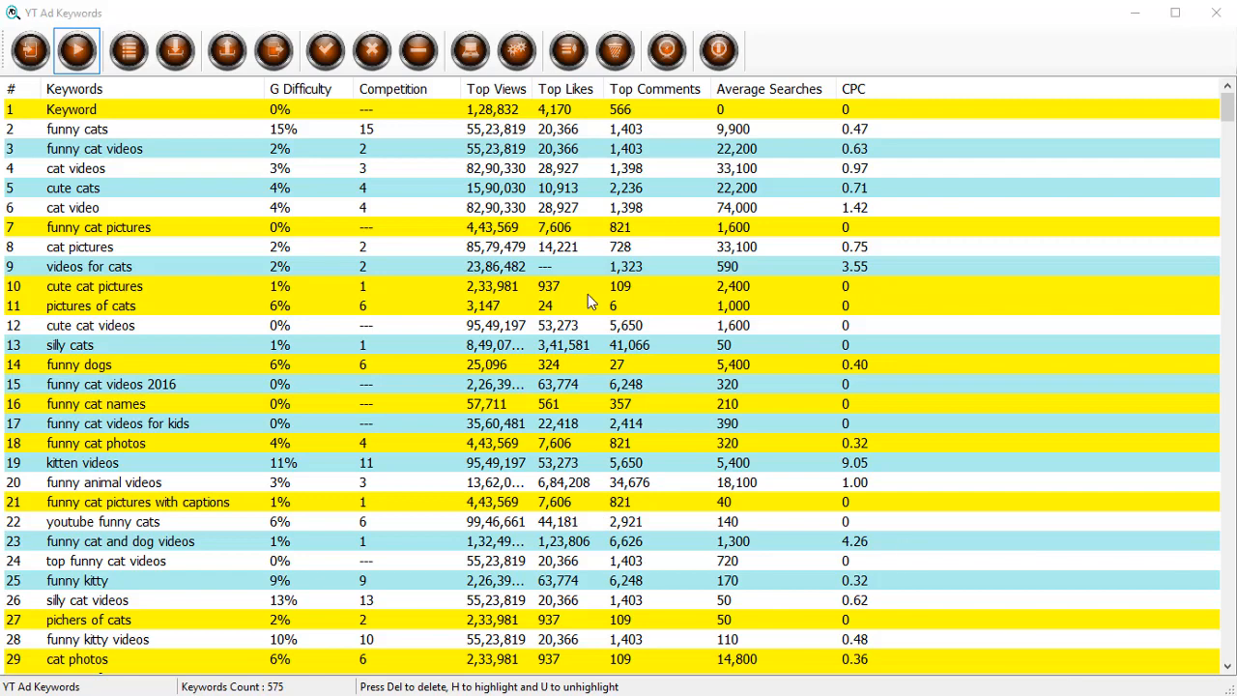
click(418, 51)
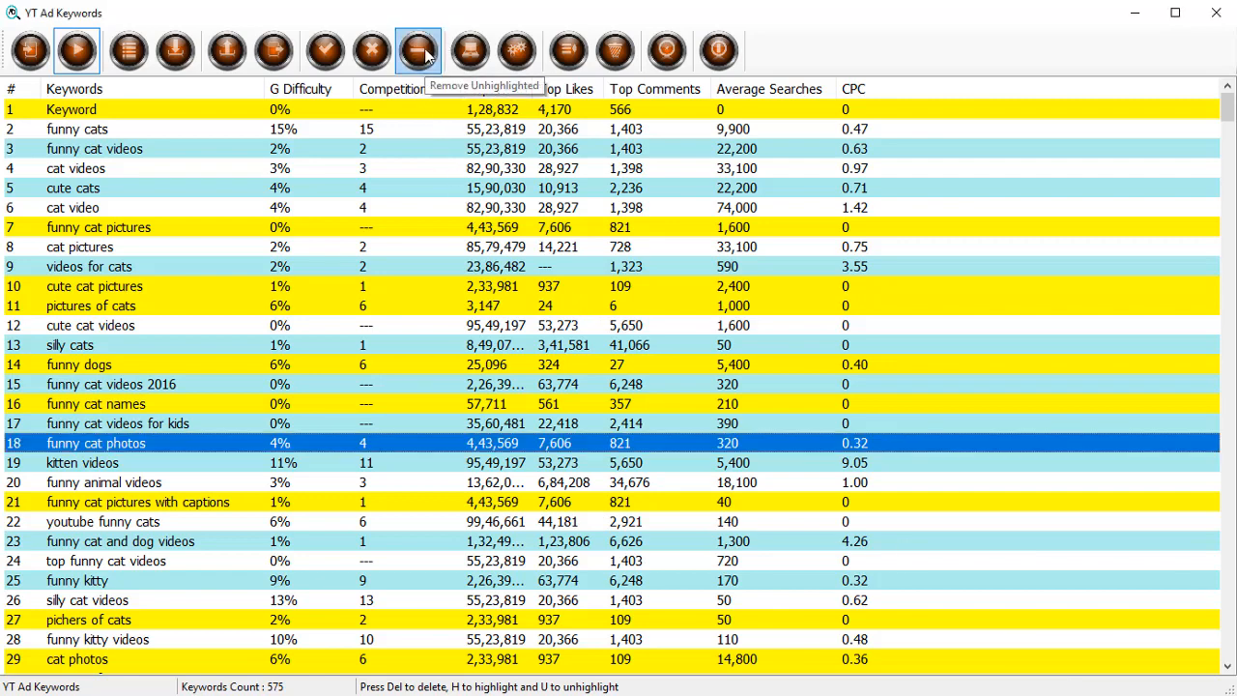
Remove all unhighlighted keywords, leaving the 140 highlighted ones
click(414, 46)
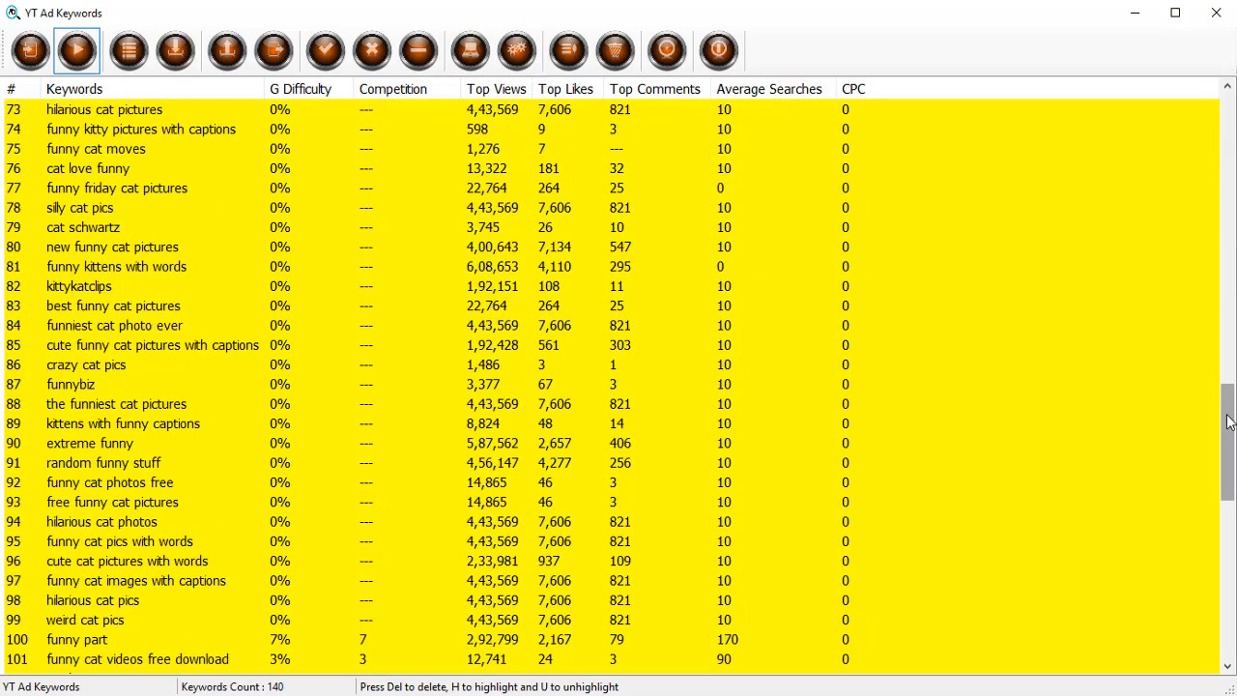
scroll(up, 3)
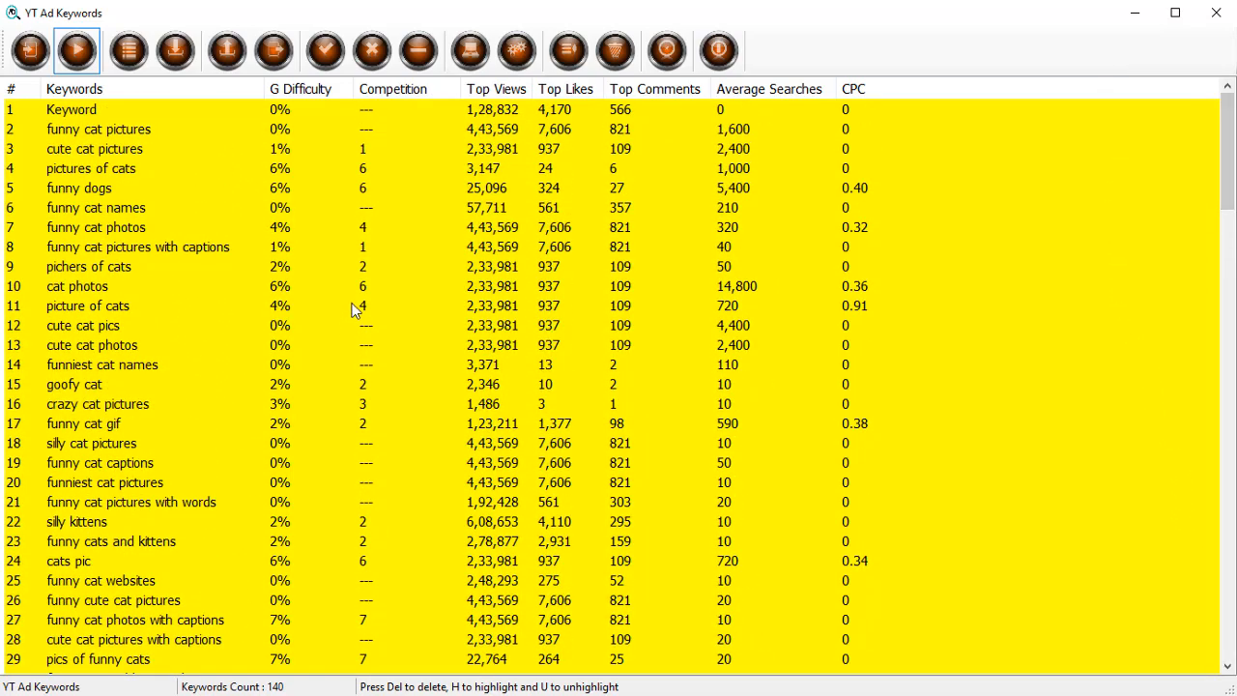
mouse_move(333, 294)
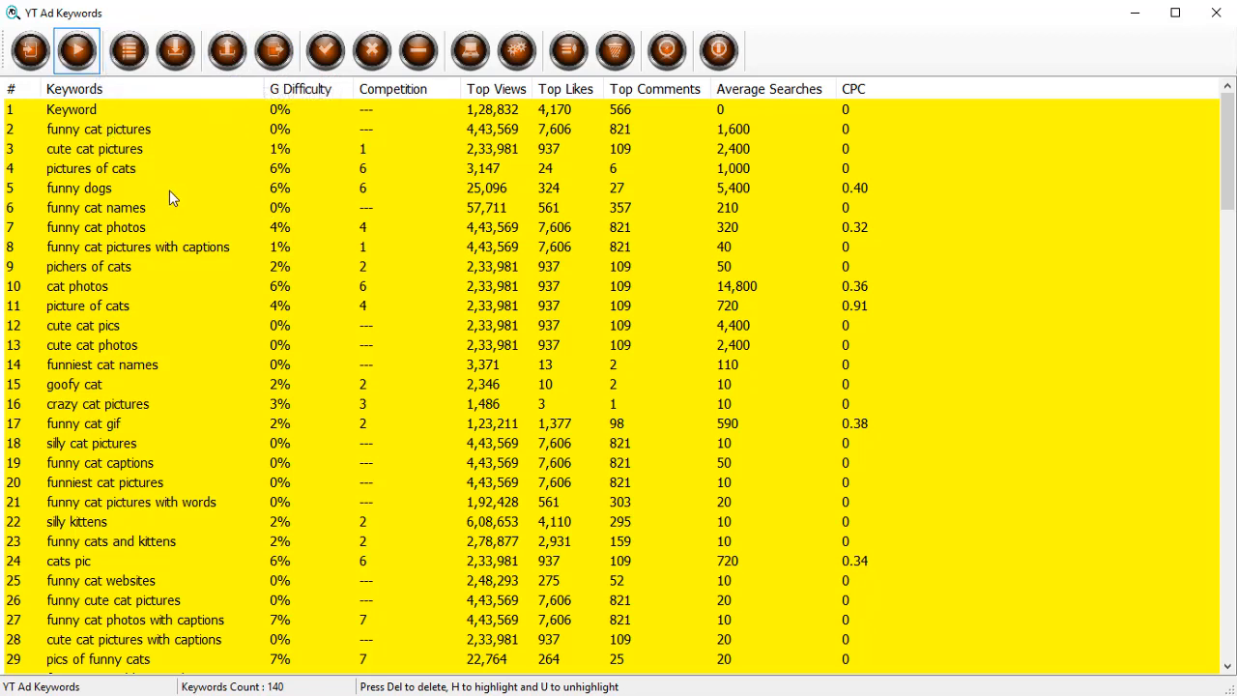
mouse_move(611, 50)
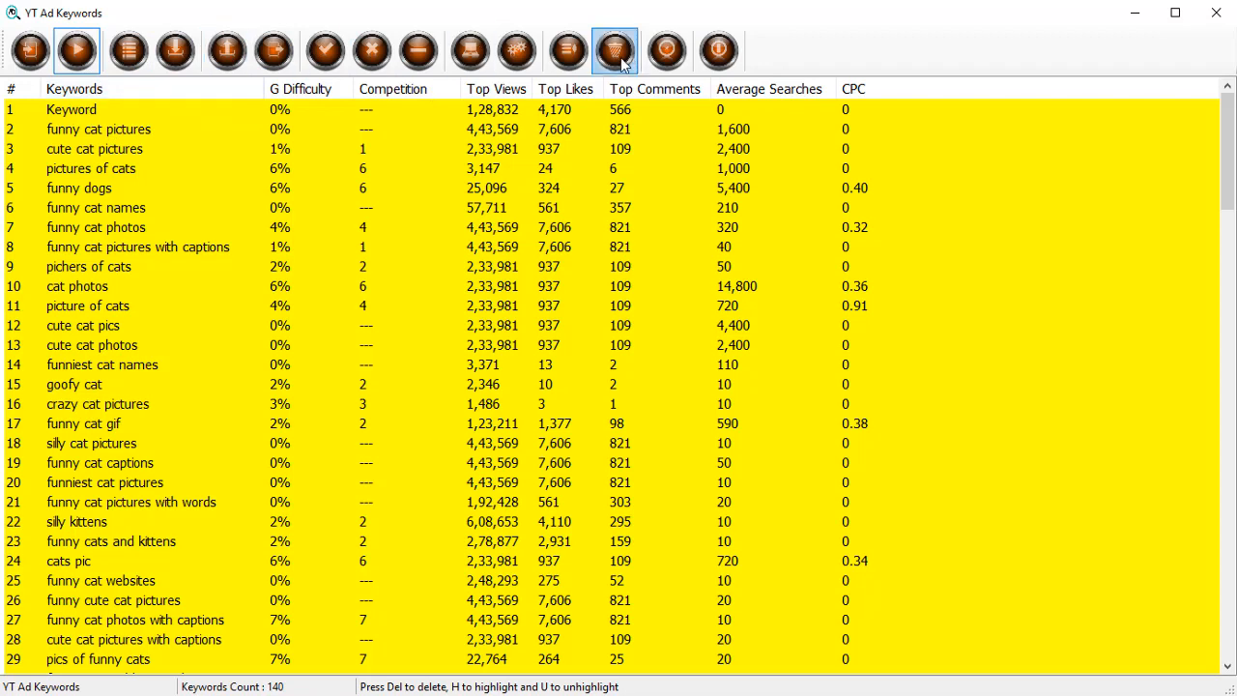
mouse_move(124, 50)
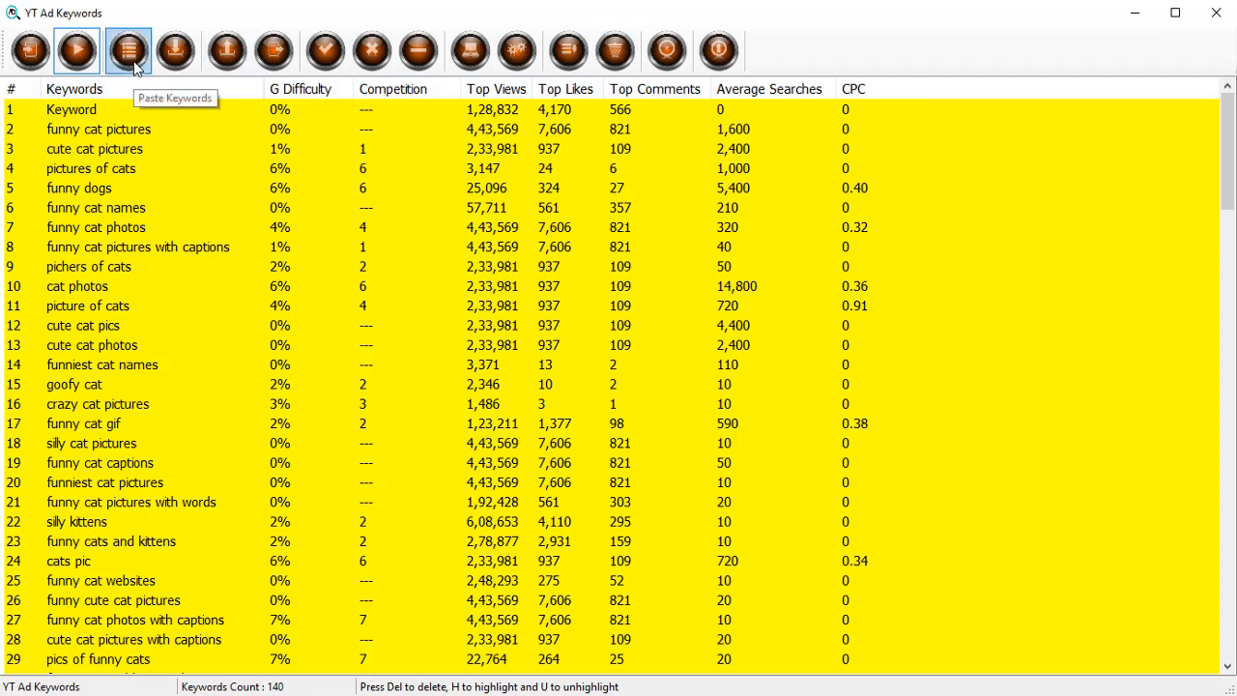
mouse_move(126, 47)
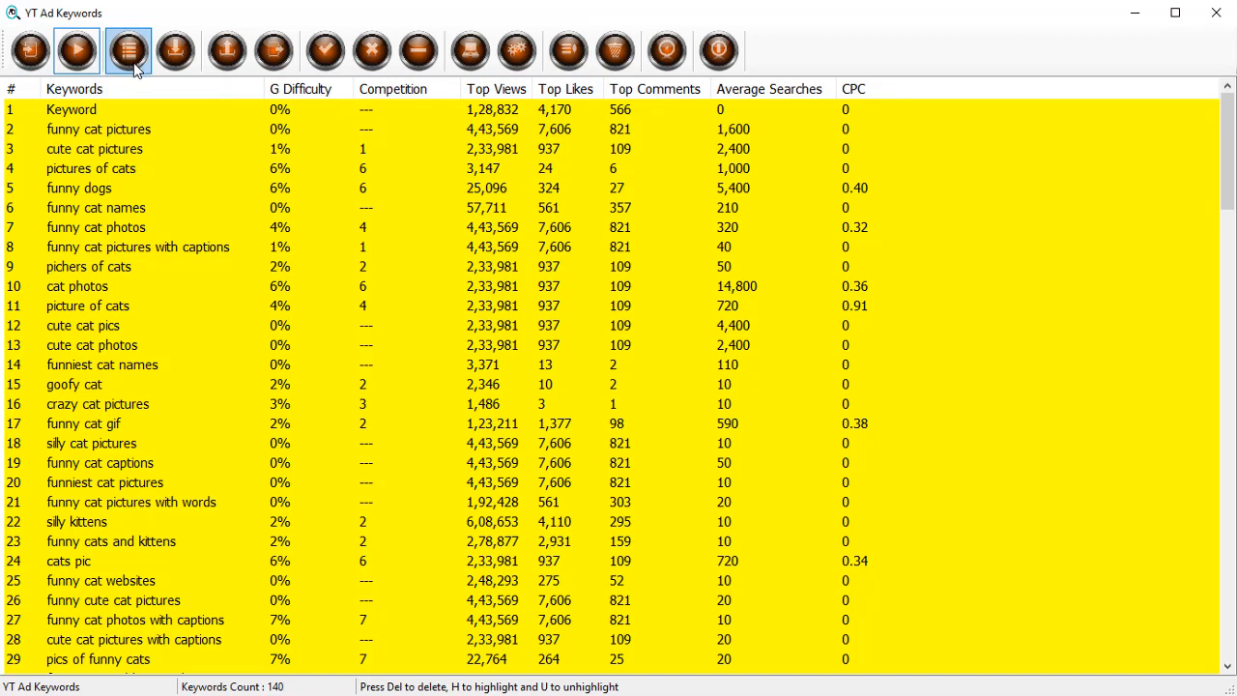
mouse_move(174, 51)
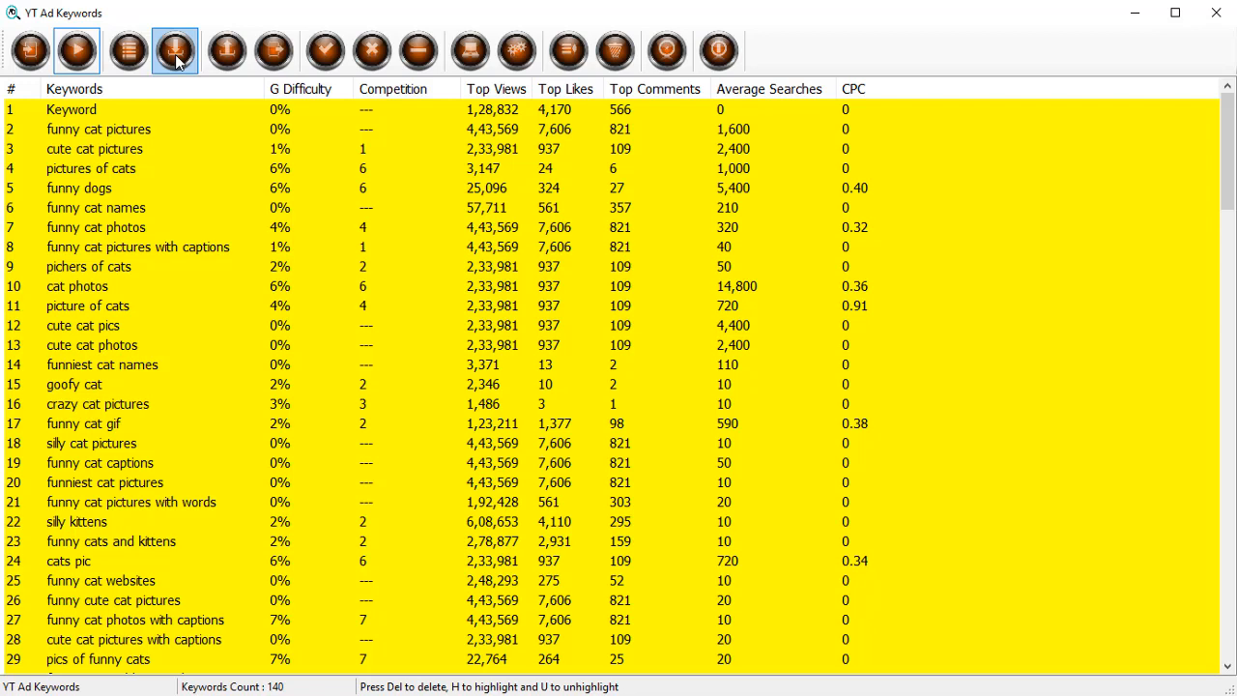
mouse_move(228, 50)
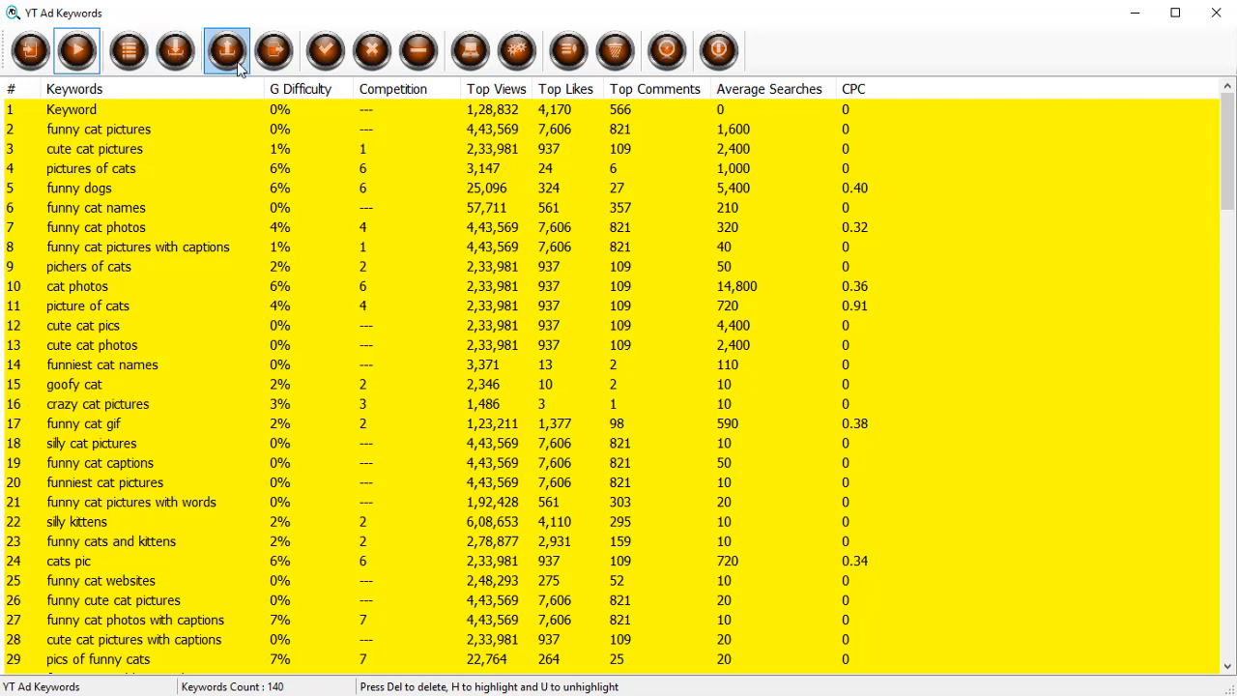
mouse_move(223, 46)
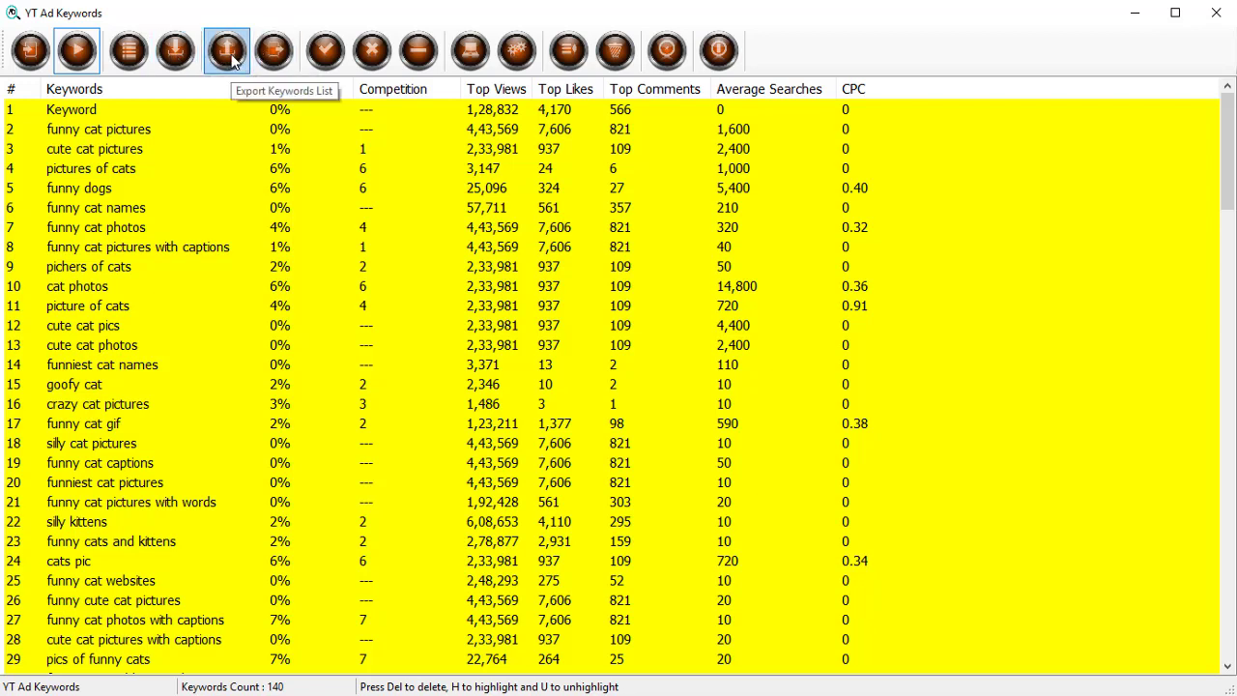
click(267, 50)
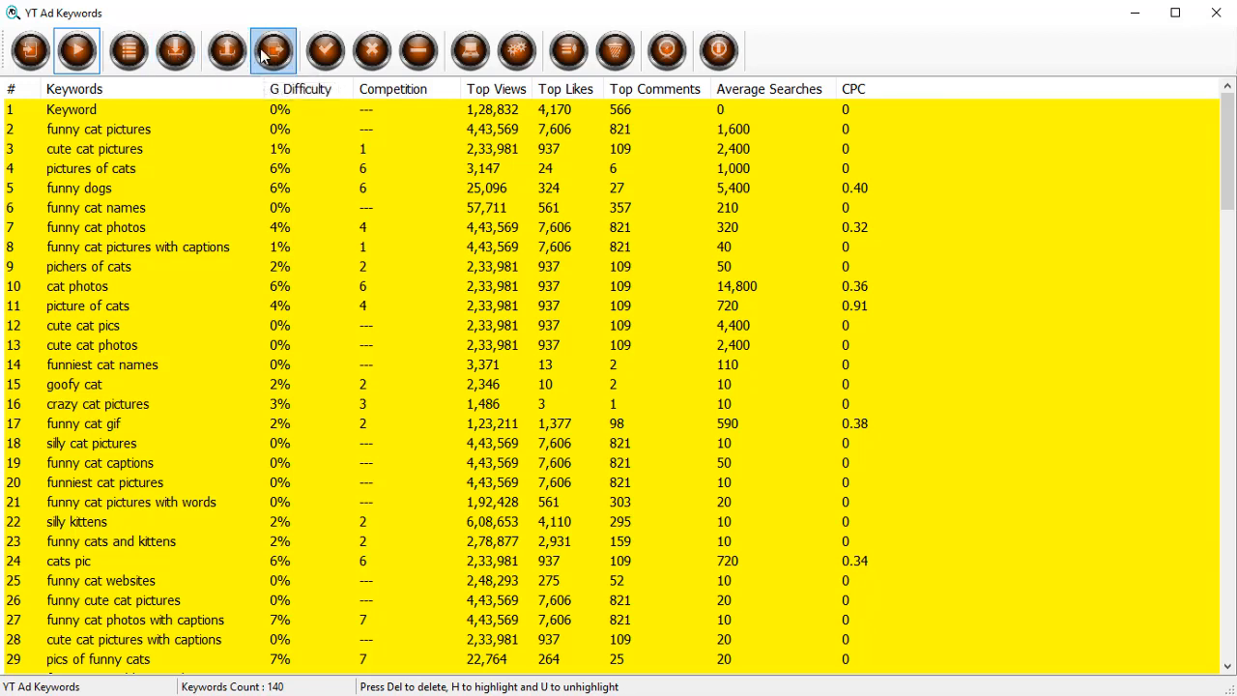
mouse_move(265, 50)
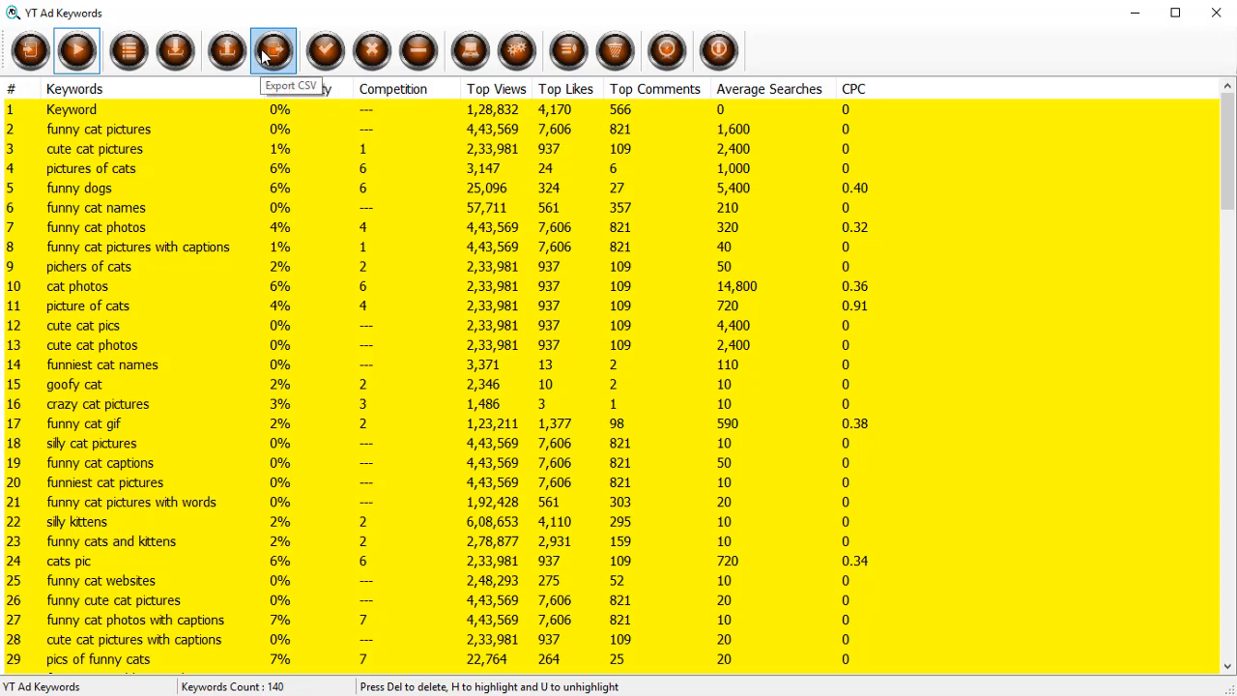
mouse_move(328, 46)
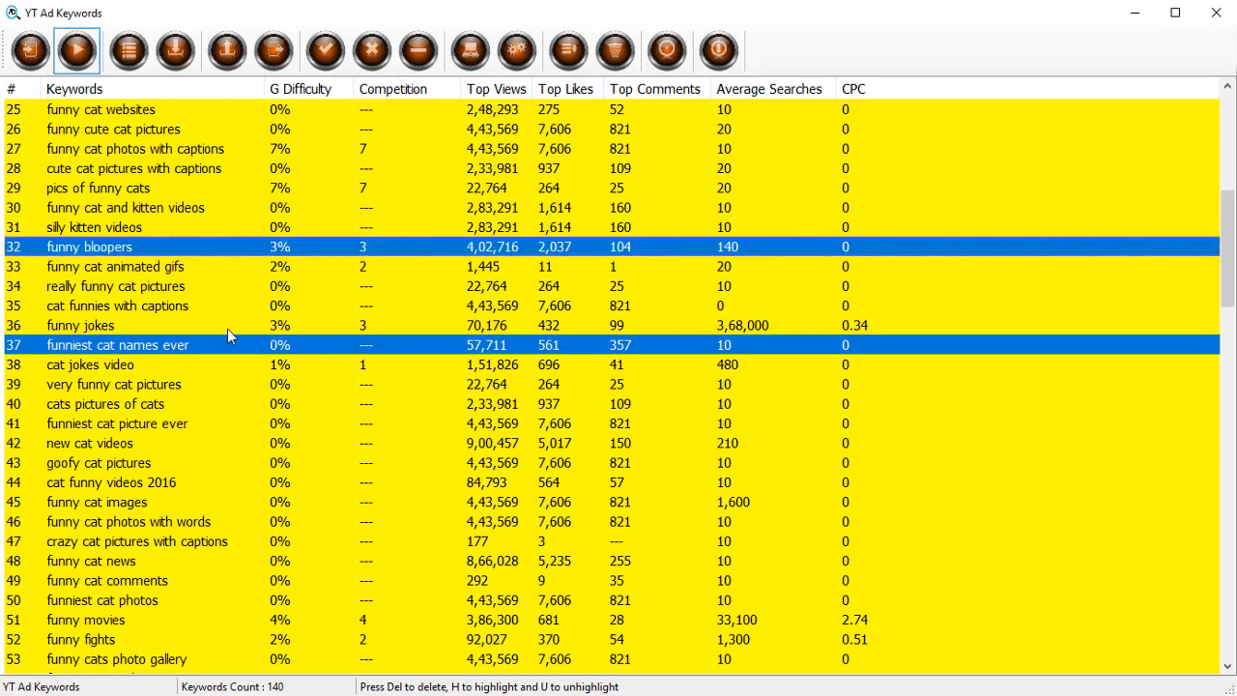
Unhighlight the two selected keywords, then reapply the auto-highlight conditions to the list
click(340, 50)
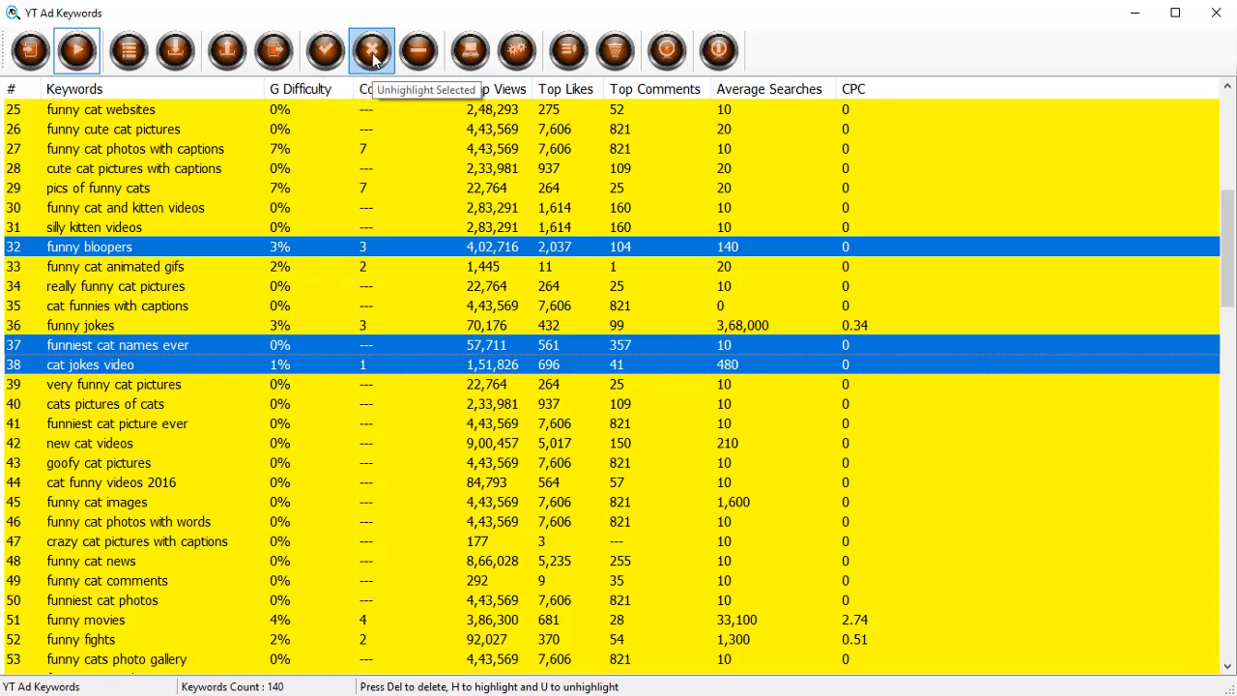
click(371, 46)
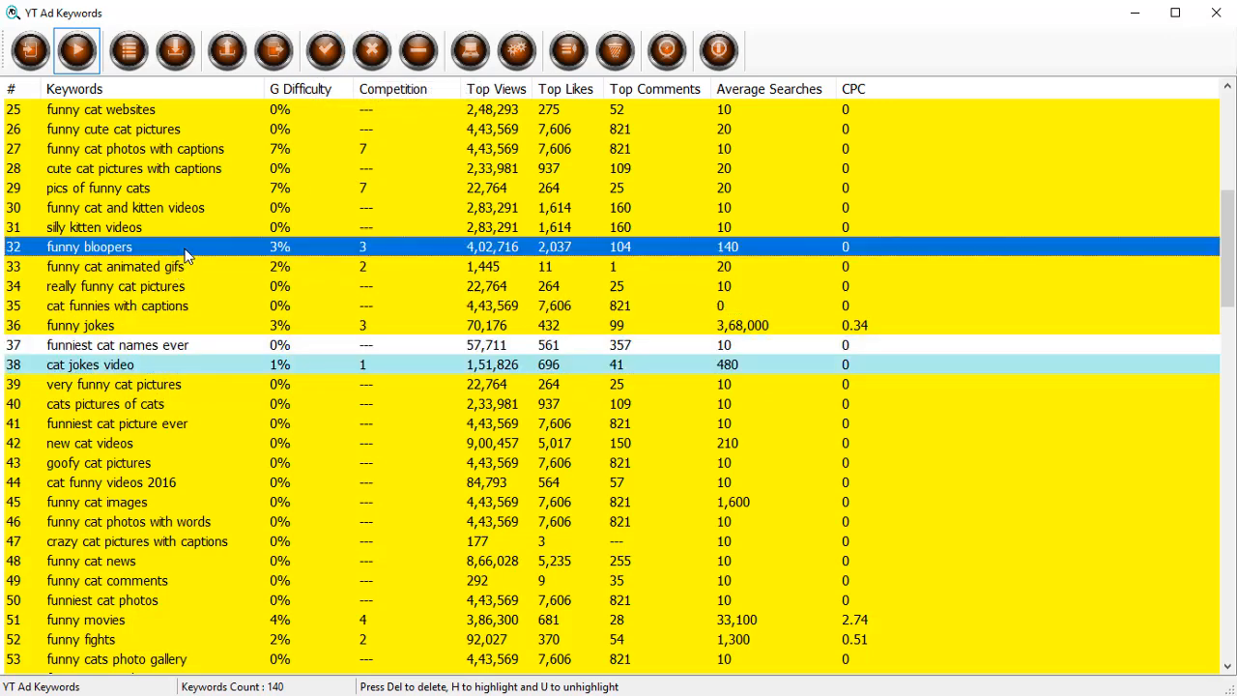
mouse_move(249, 288)
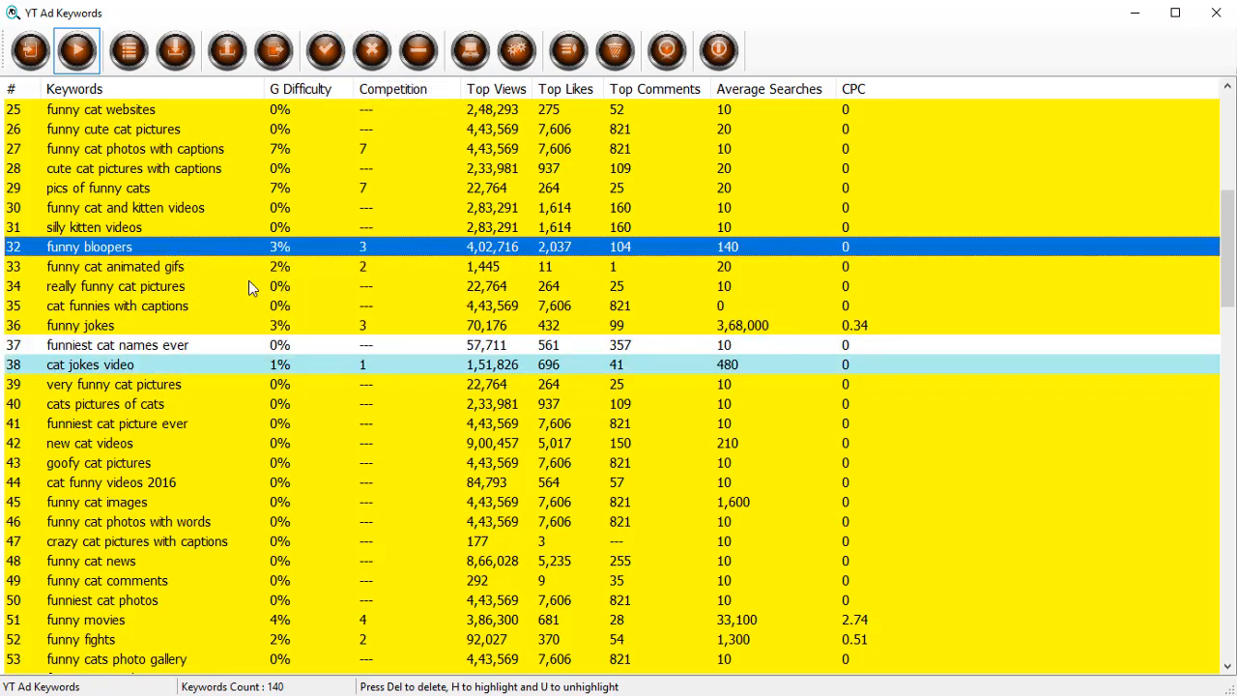
mouse_move(371, 422)
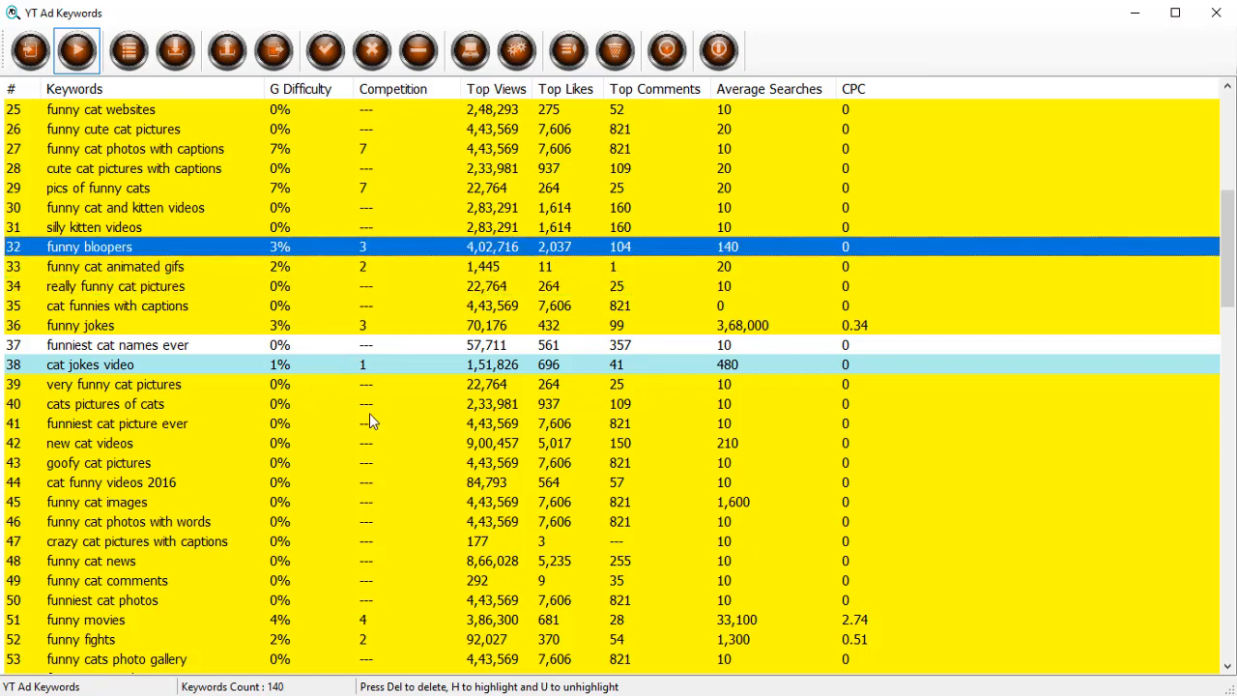
mouse_move(818, 458)
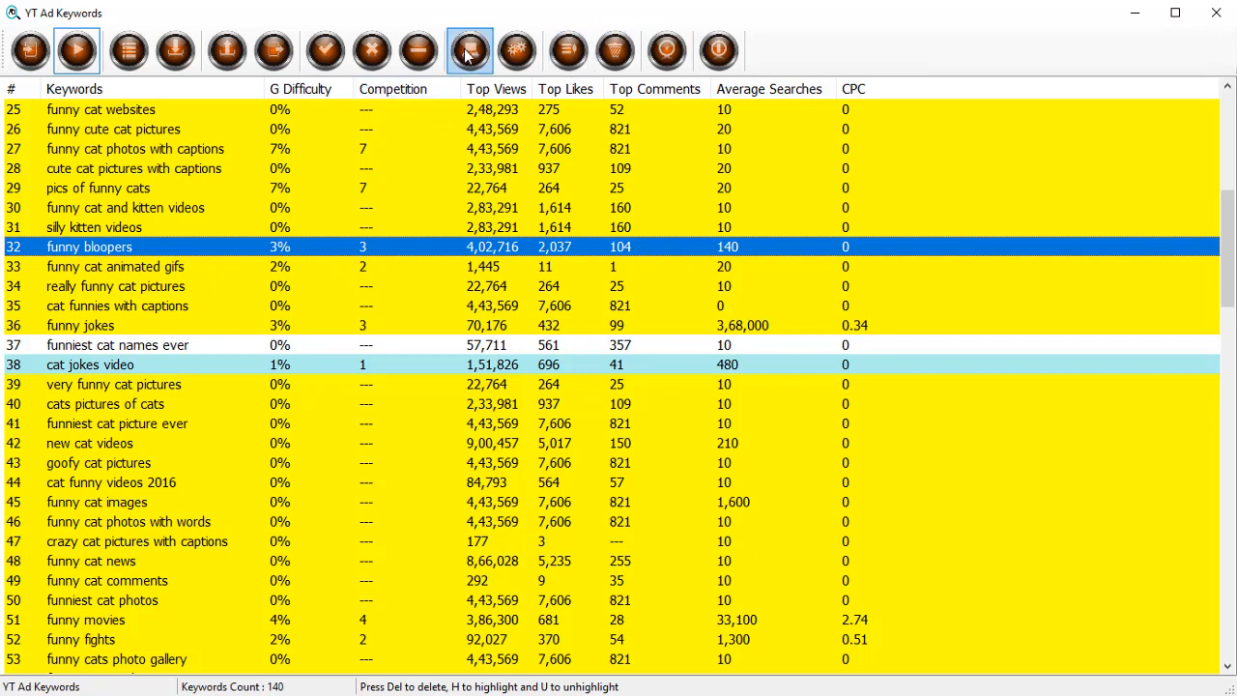
mouse_move(468, 51)
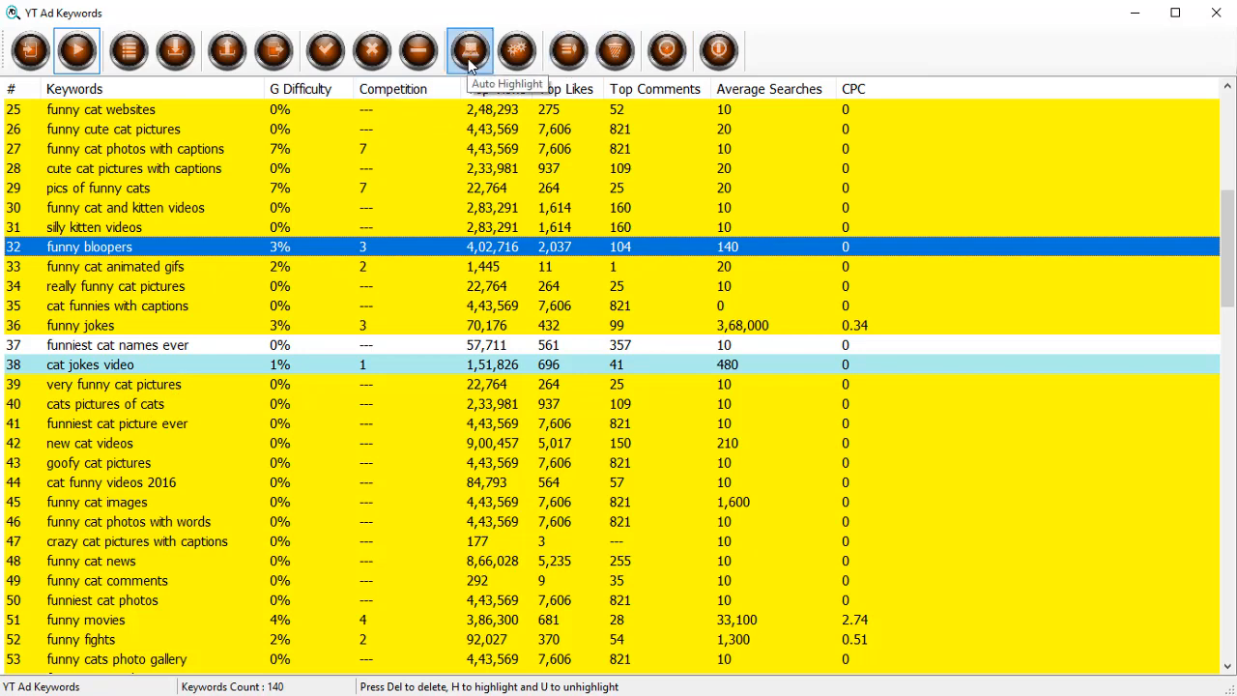
click(466, 49)
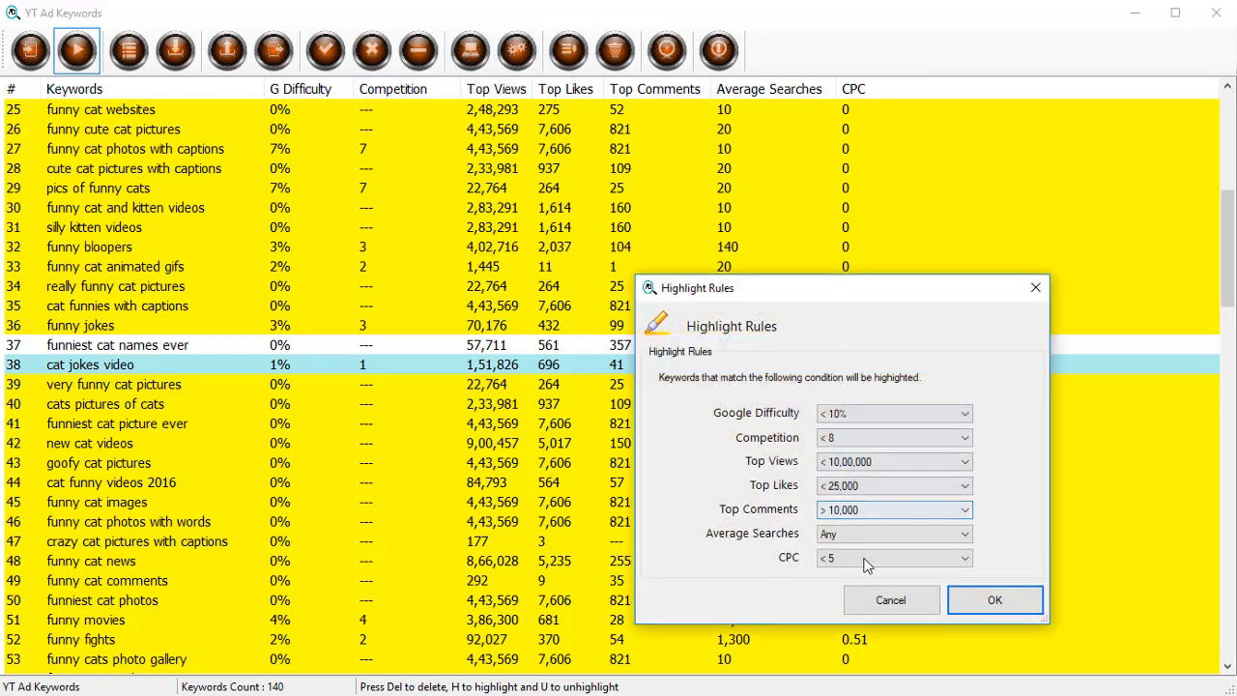
click(998, 599)
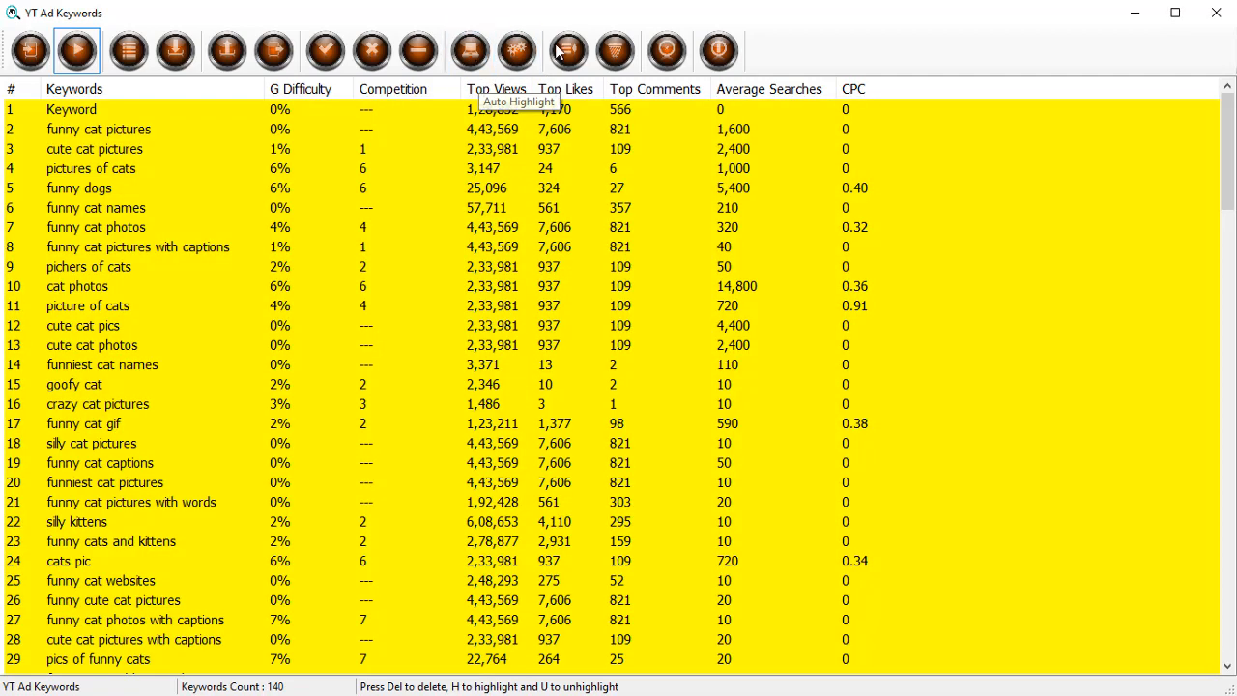
click(565, 48)
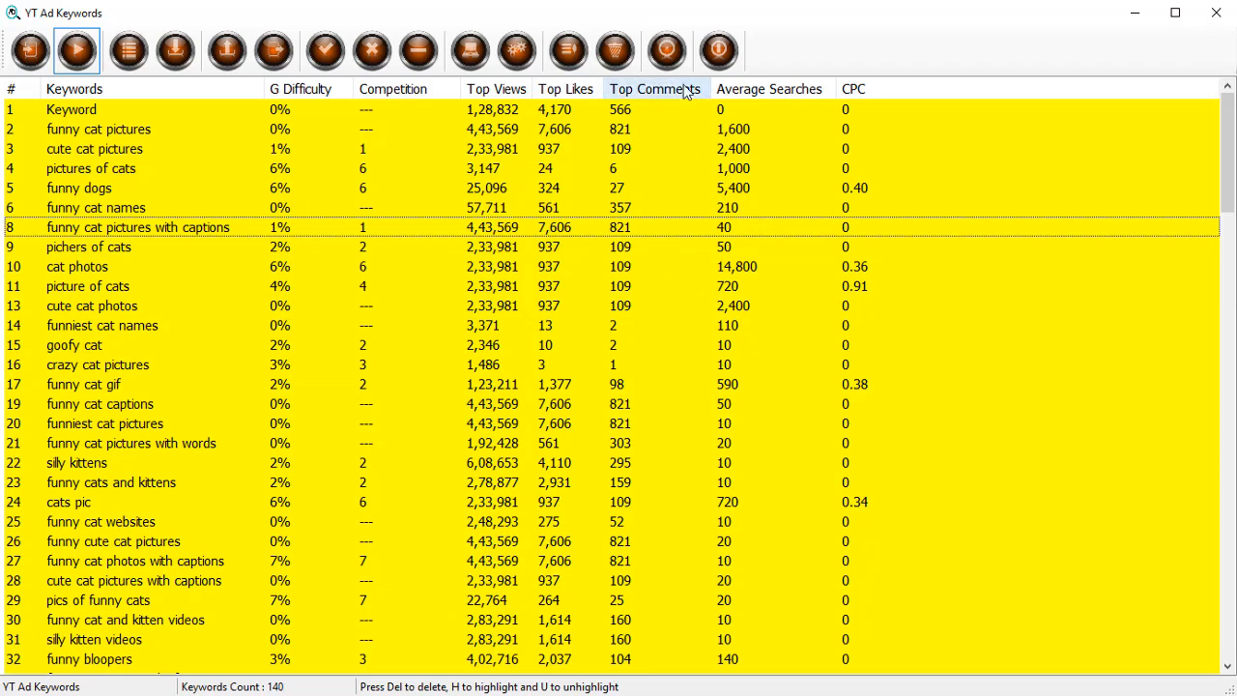
mouse_move(665, 50)
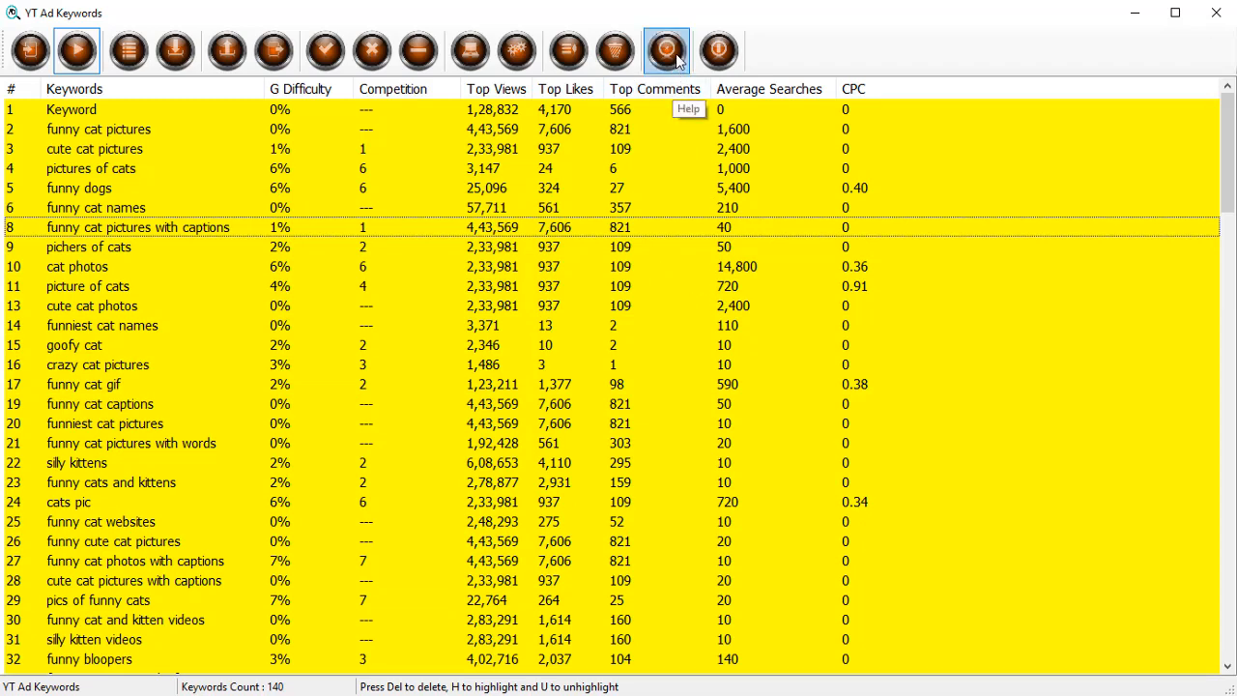
mouse_move(696, 62)
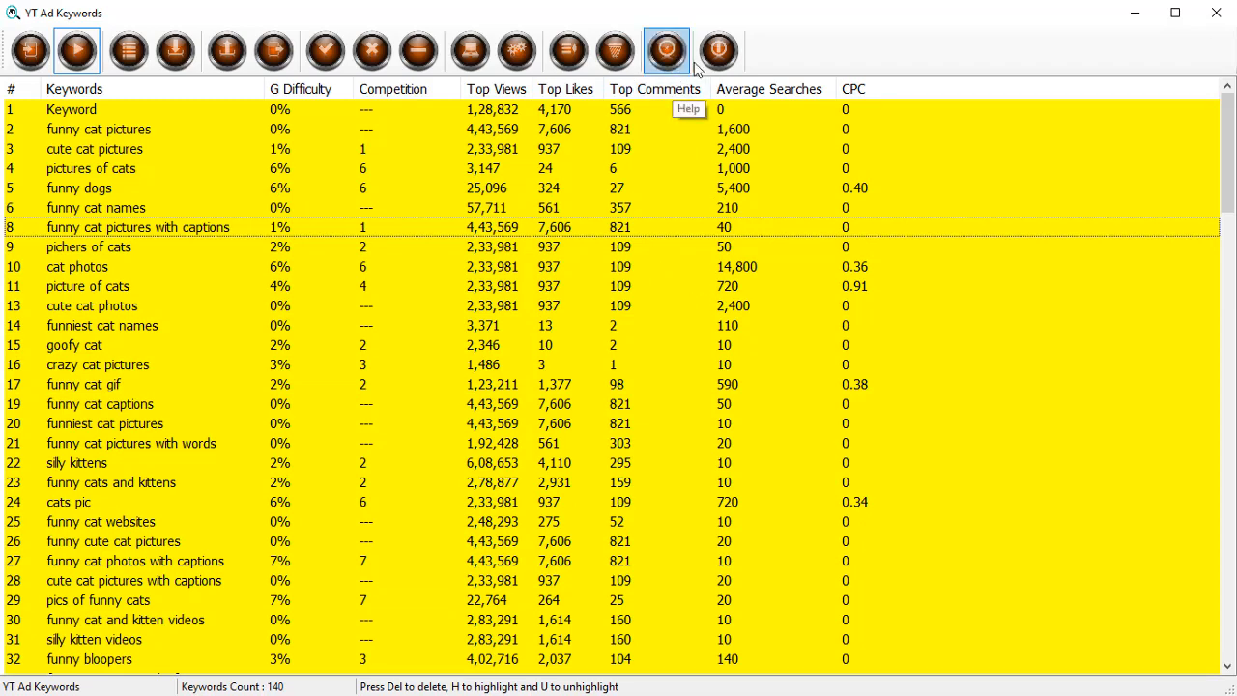
mouse_move(712, 58)
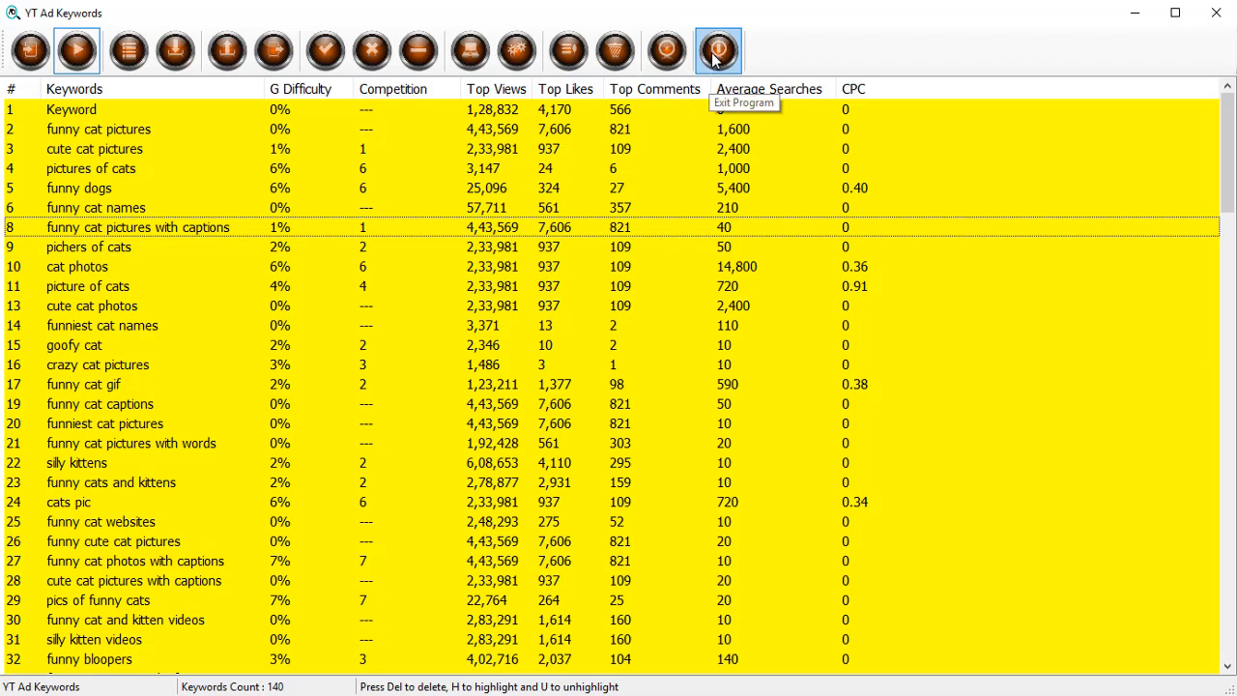